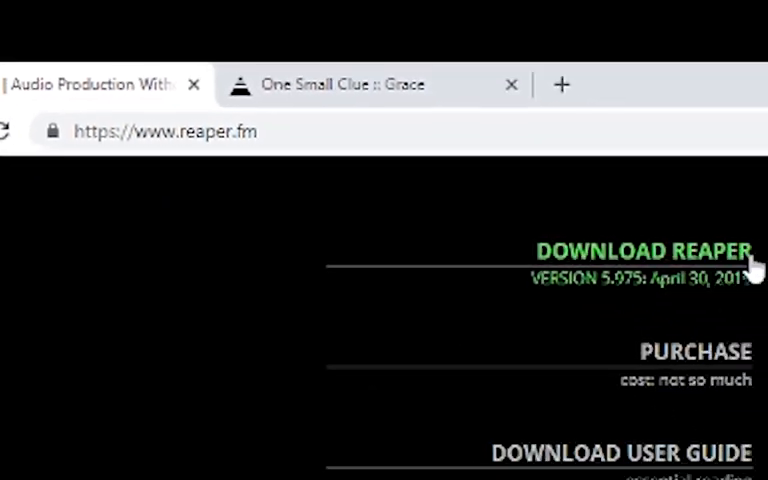
- Open the REAPER download page showing version 5.975 builds for Windows, macOS and Linux
click(643, 250)
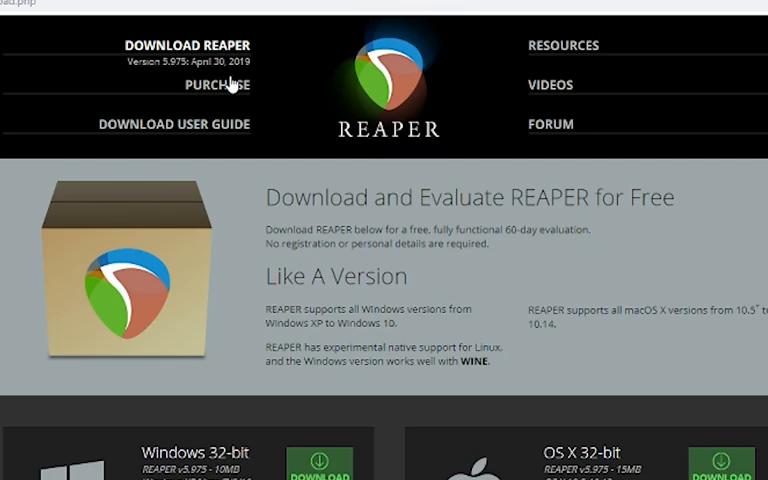
scroll(down, 3)
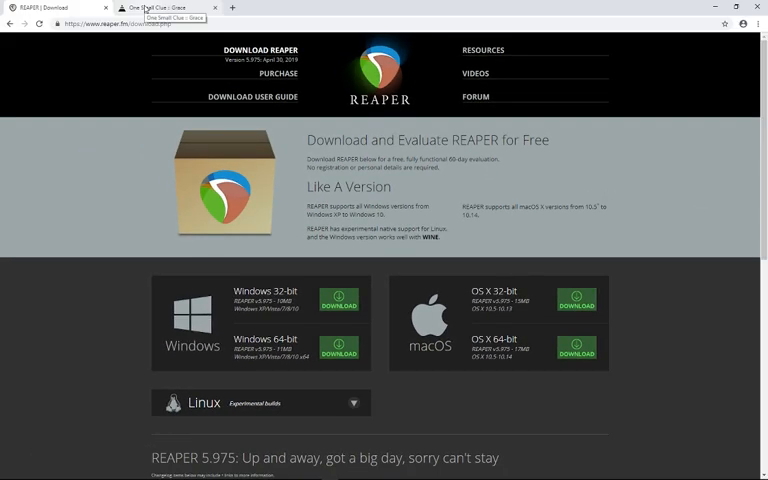
click(160, 7)
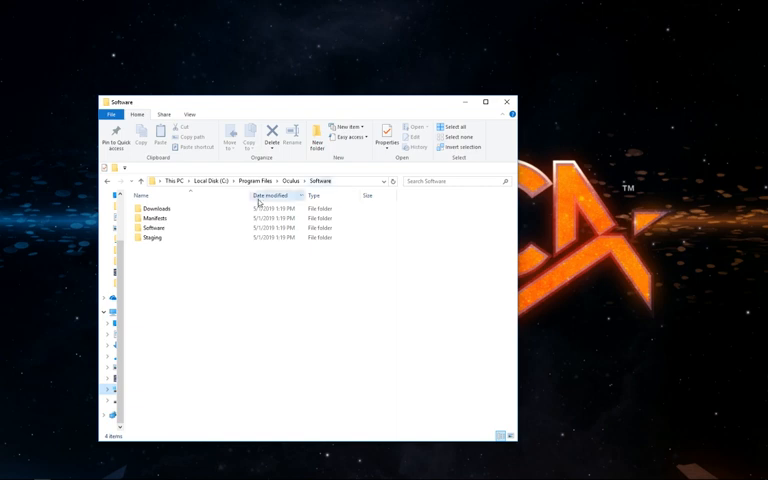
- Browse into the Software and harmonix-project-k folders in File Explorer
click(155, 218)
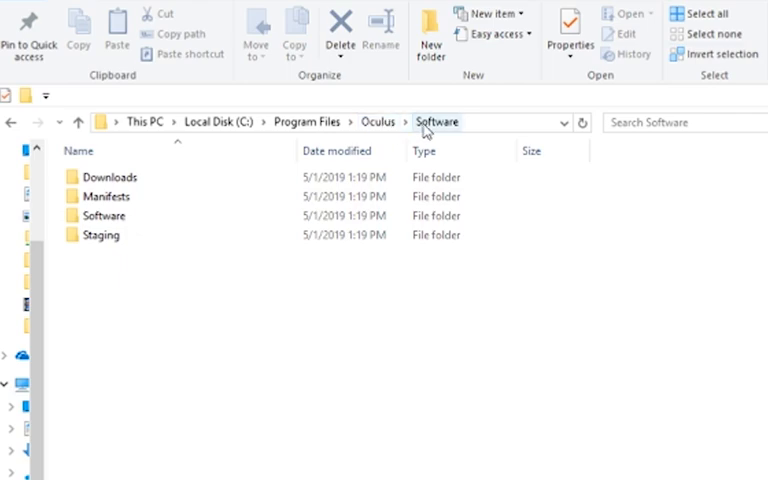
click(104, 215)
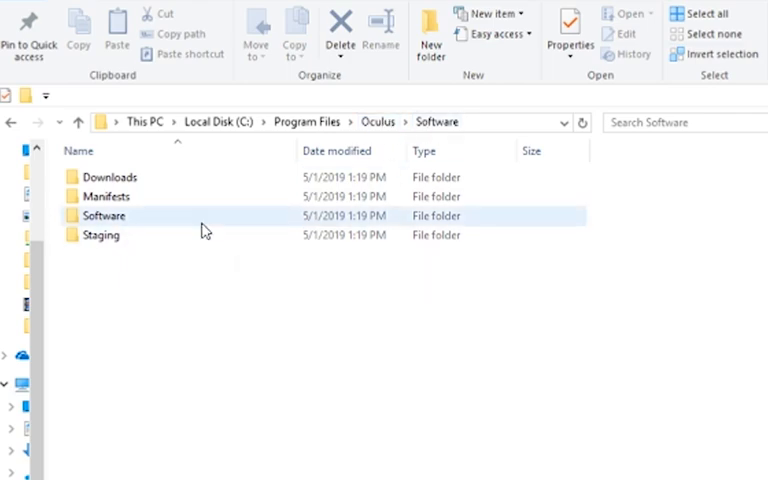
double_click(103, 215)
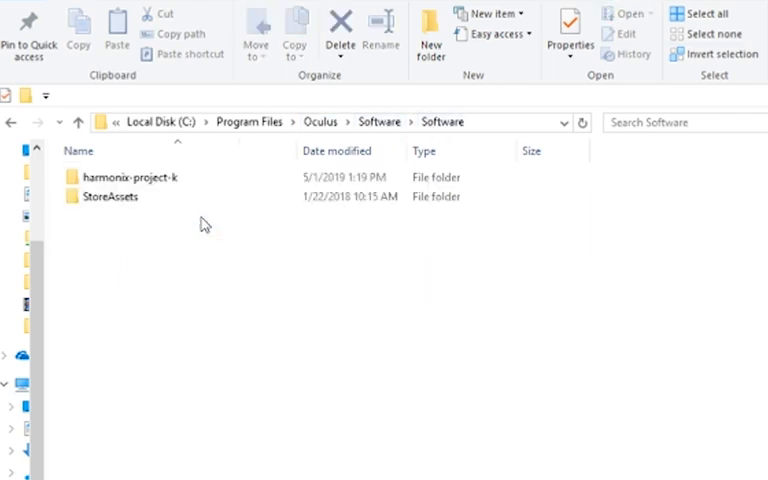
click(130, 176)
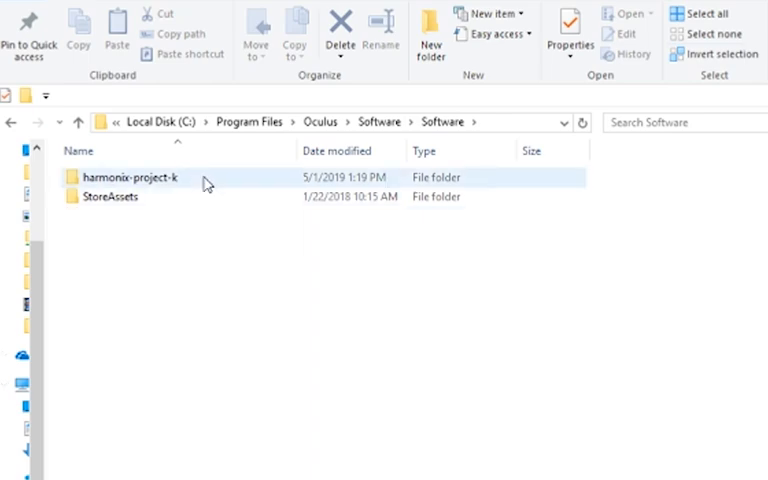
double_click(130, 177)
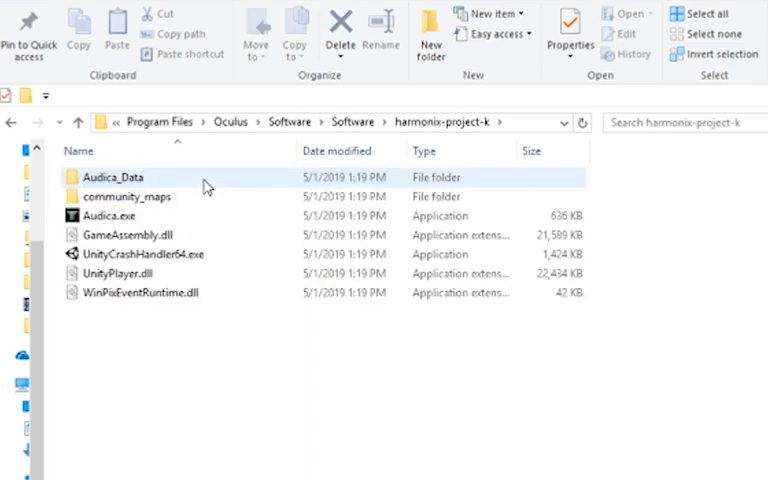
- Open community_maps > tools > reaper_template and launch community_maps_reaper_template.rpp
click(125, 196)
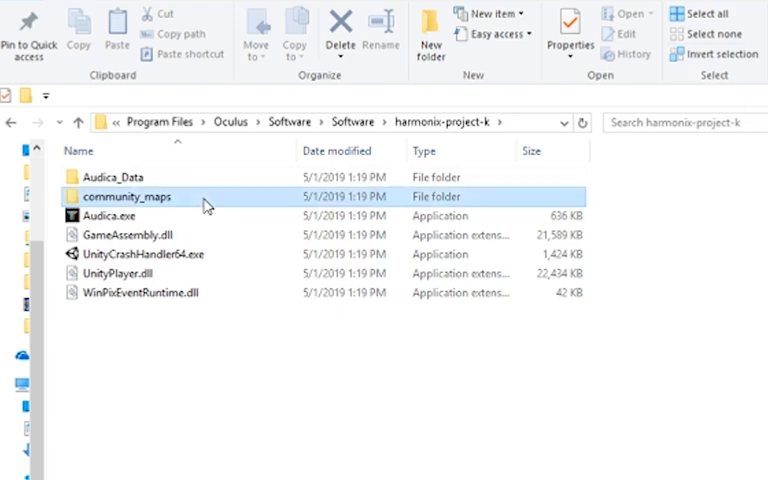
double_click(126, 195)
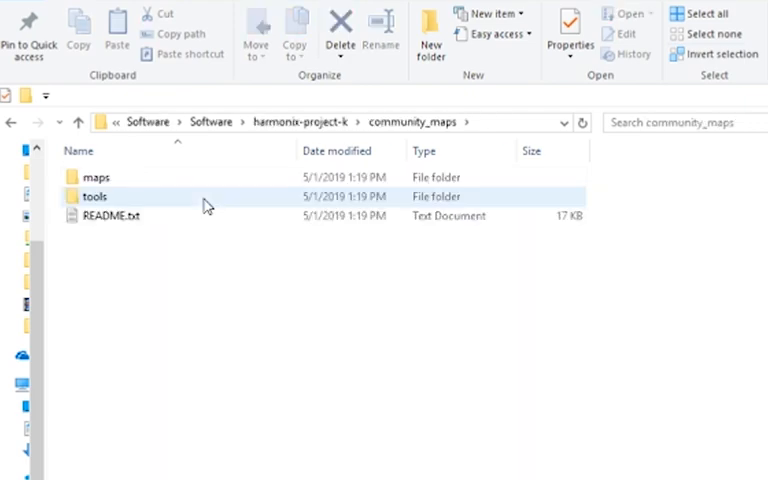
double_click(95, 196)
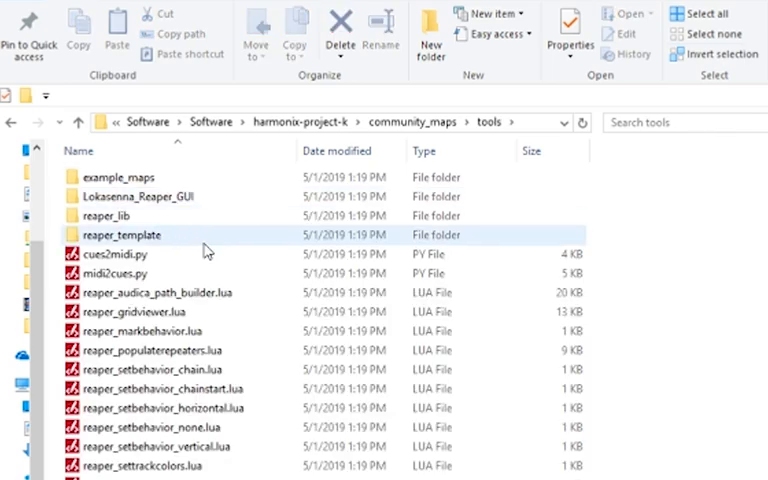
click(121, 234)
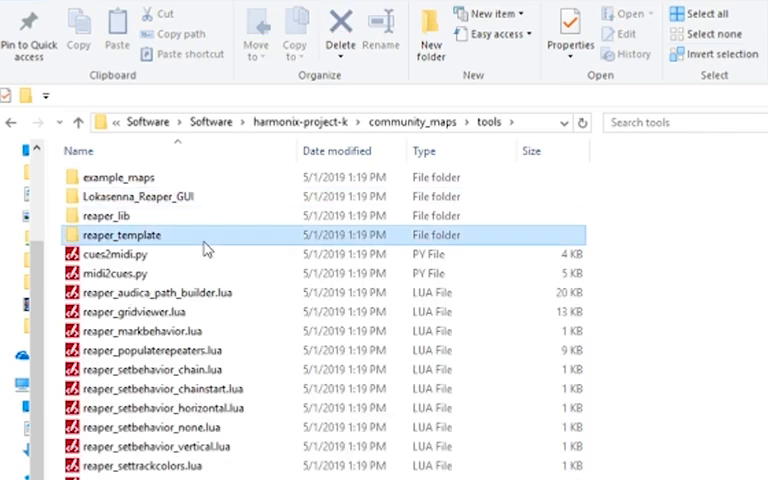
double_click(119, 234)
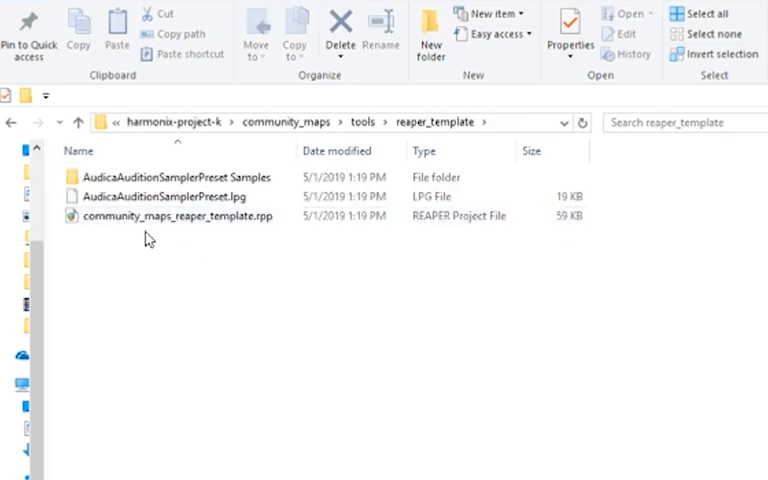
mouse_move(225, 221)
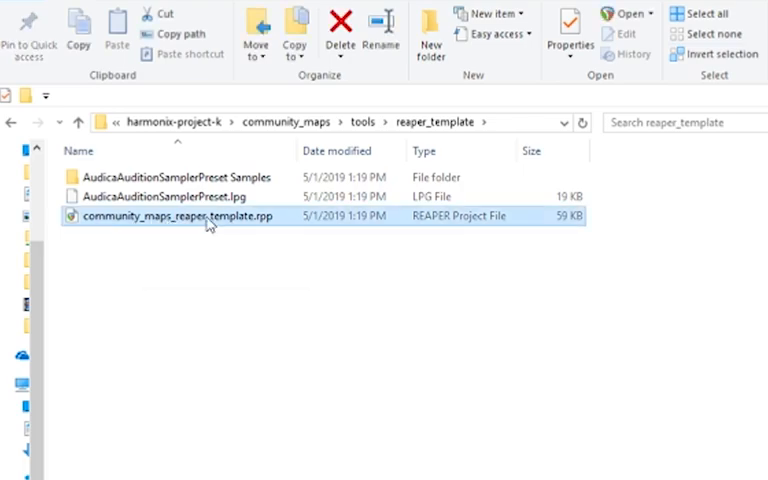
double_click(180, 216)
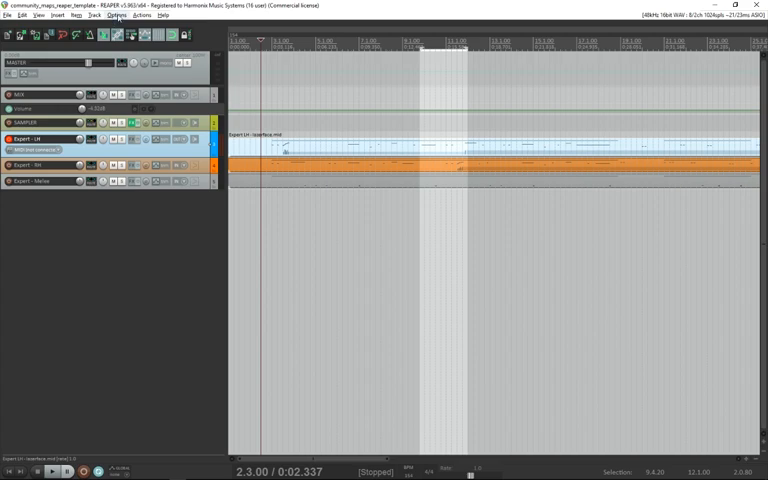
- Confirm new MIDI items use 480 ticks per quarter note in Preferences and close it
click(115, 17)
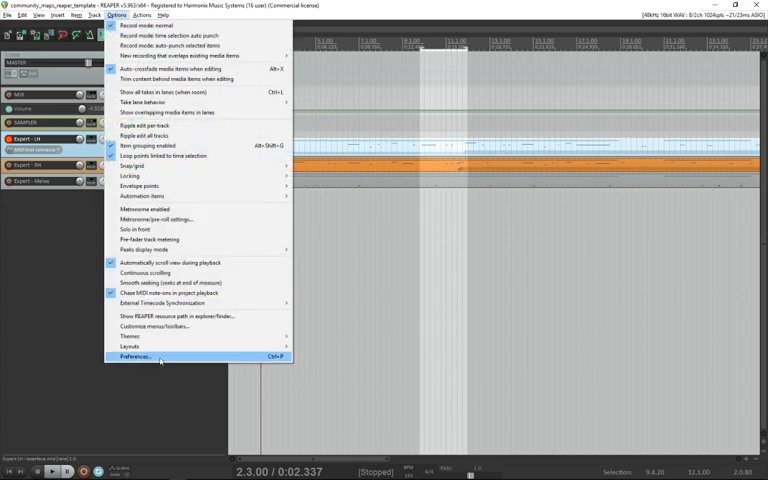
click(134, 355)
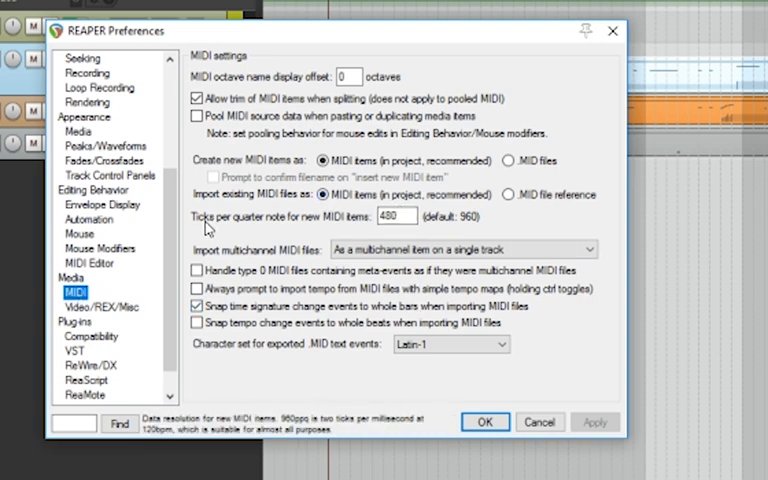
mouse_move(420, 230)
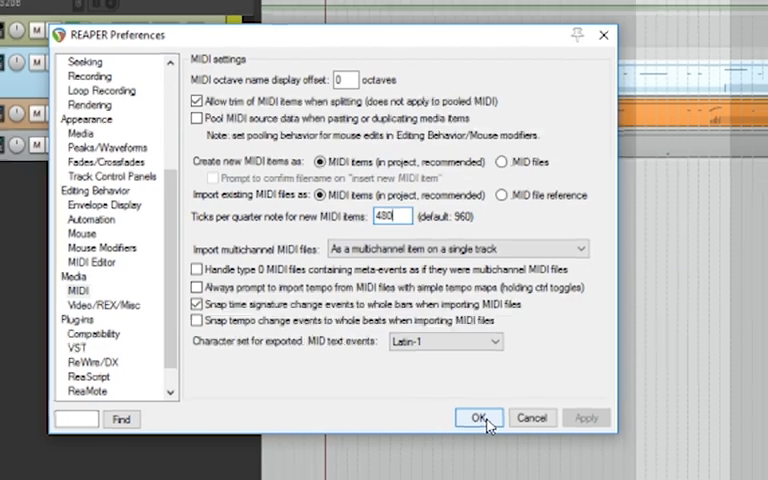
click(475, 417)
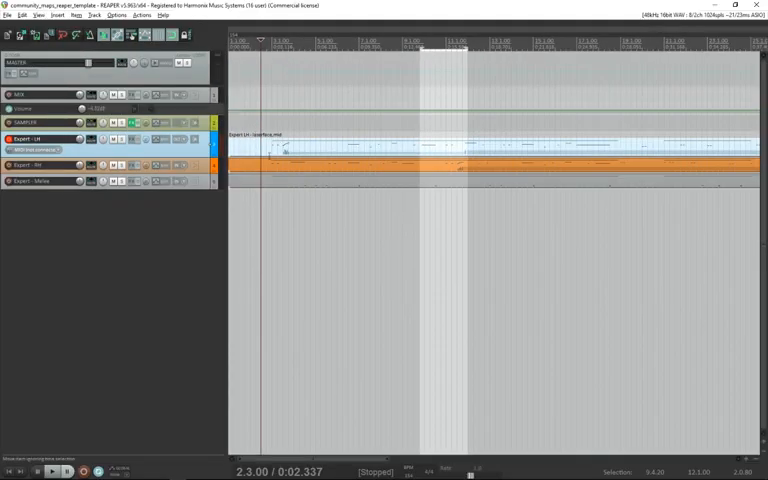
mouse_move(250, 151)
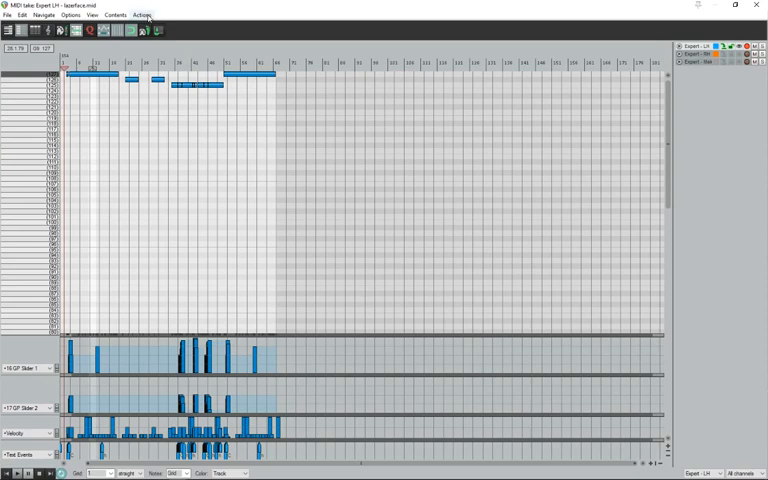
- Show the action list from the Expert - LH take's MIDI editor
click(147, 15)
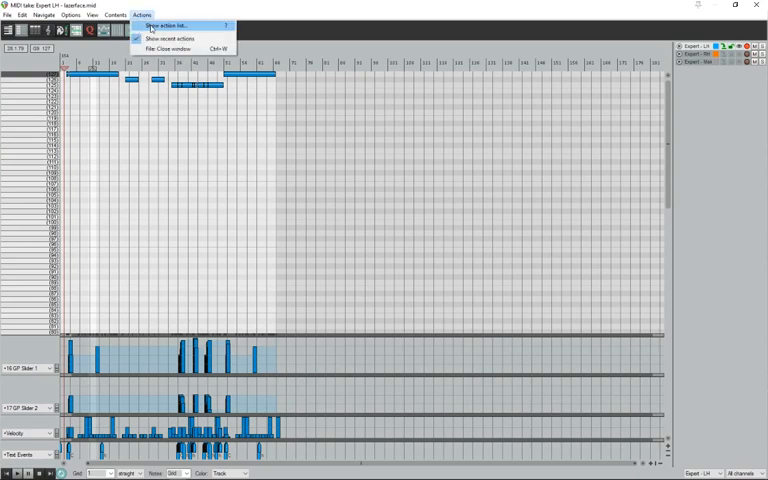
click(182, 21)
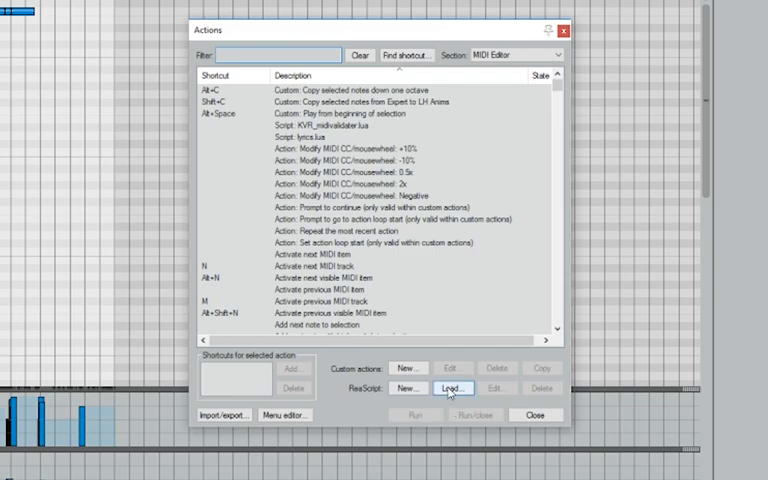
- Load all Audica .lua scripts from community_maps/tools as MIDI editor actions
click(447, 389)
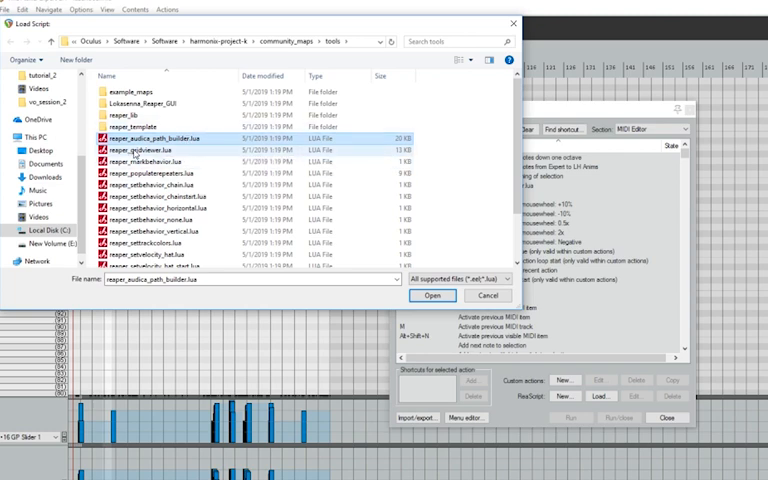
scroll(down, 3)
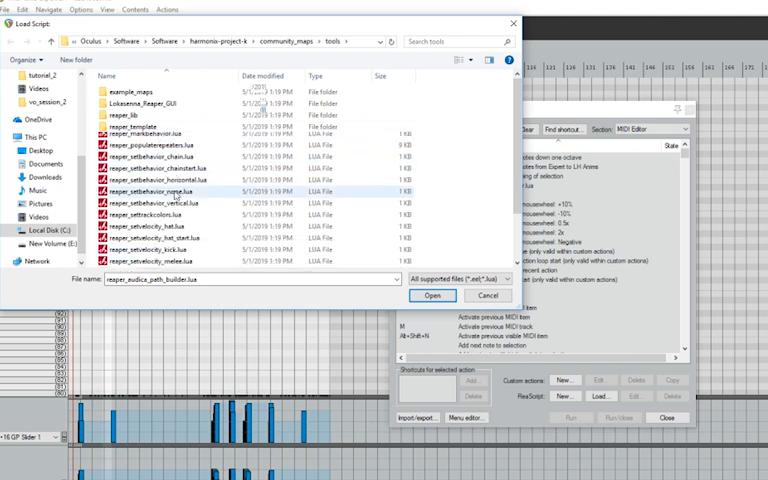
scroll(down, 3)
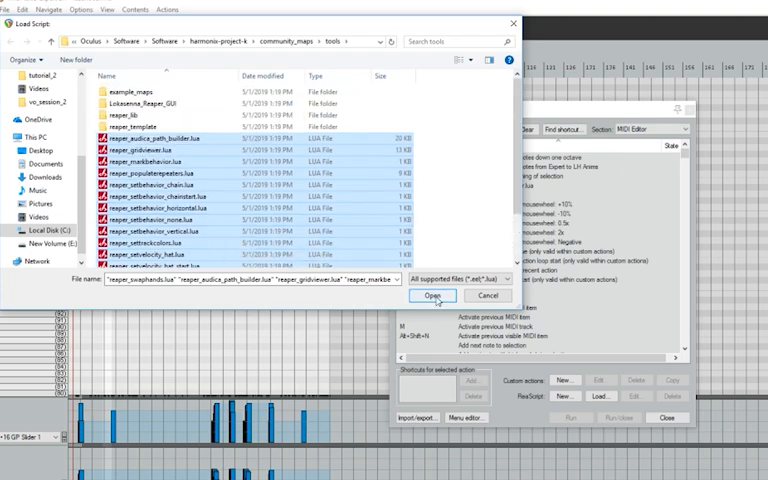
click(434, 295)
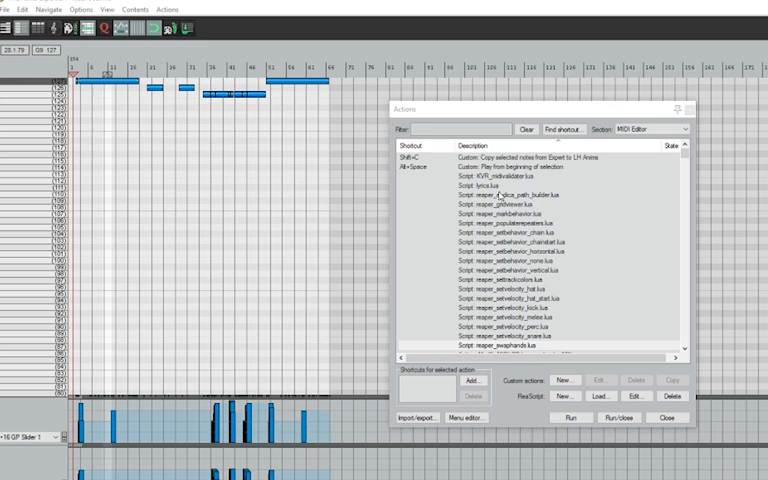
- Select the reaper_gridviewer.lua script in the Actions list
click(500, 203)
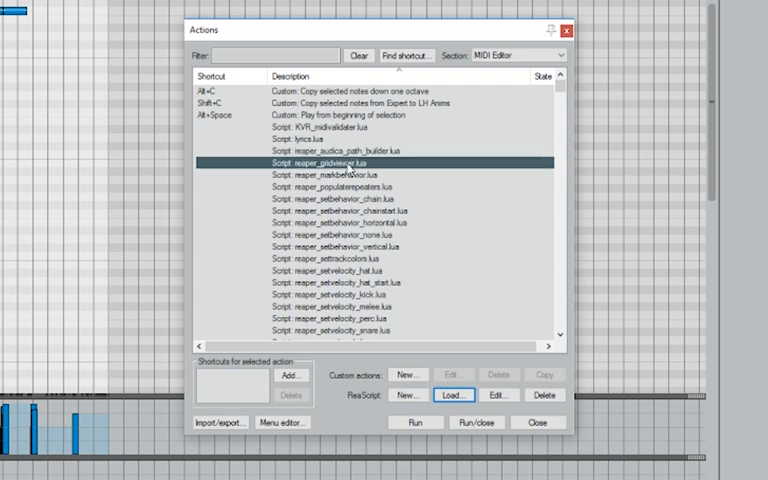
mouse_move(377, 232)
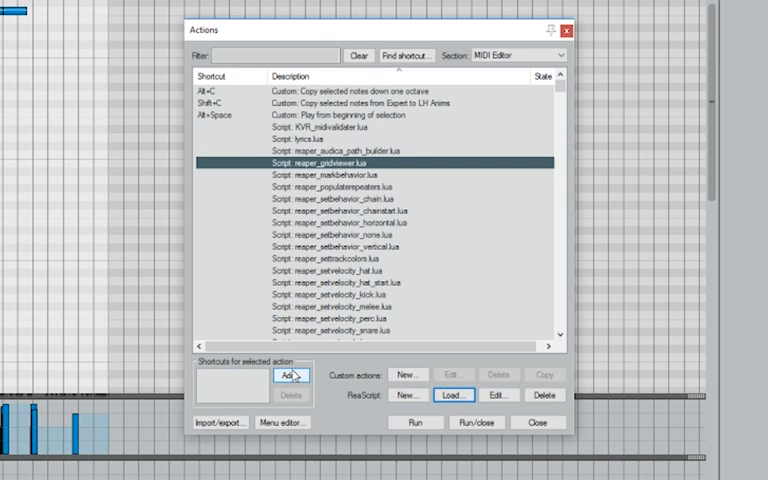
mouse_move(291, 380)
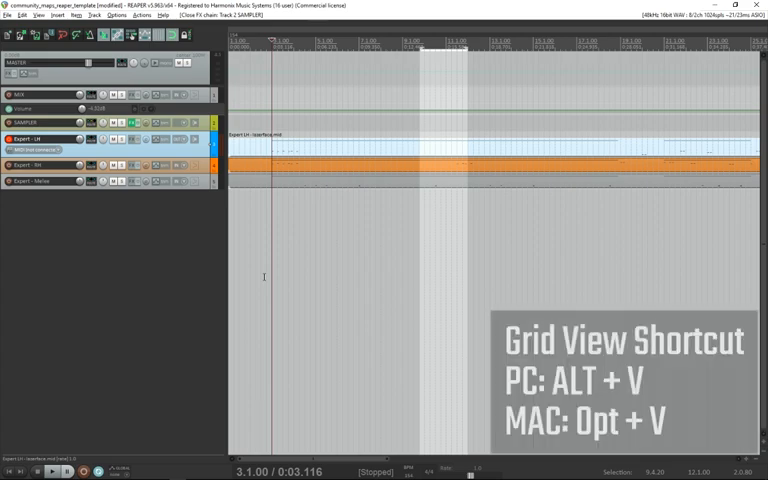
- Launch the Audica Grid Viewer with Alt+V
key(alt+v)
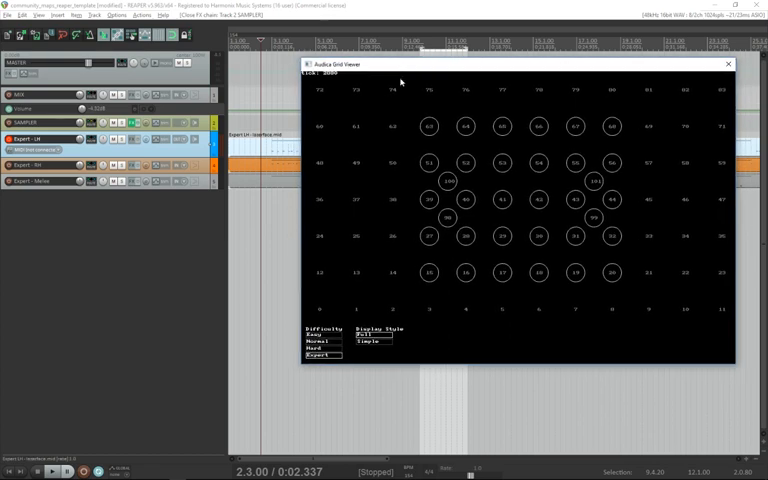
mouse_move(513, 227)
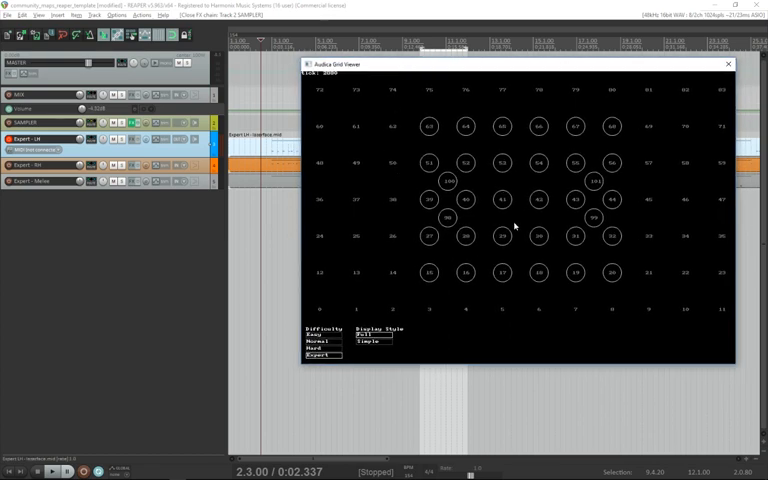
mouse_move(492, 211)
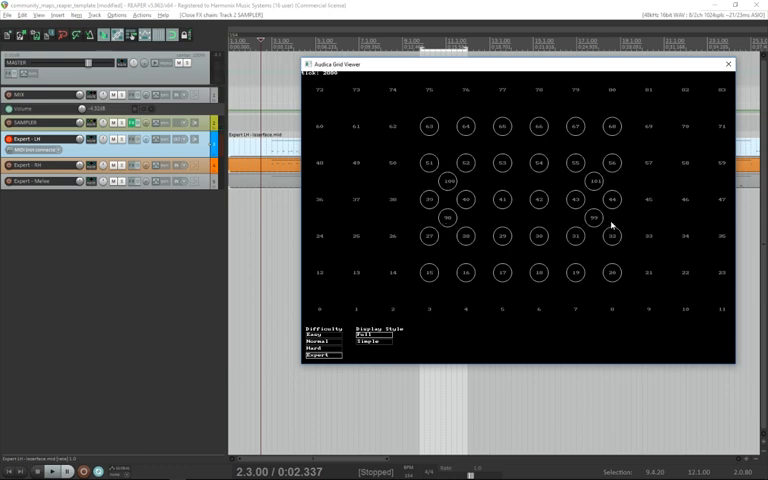
mouse_move(594, 181)
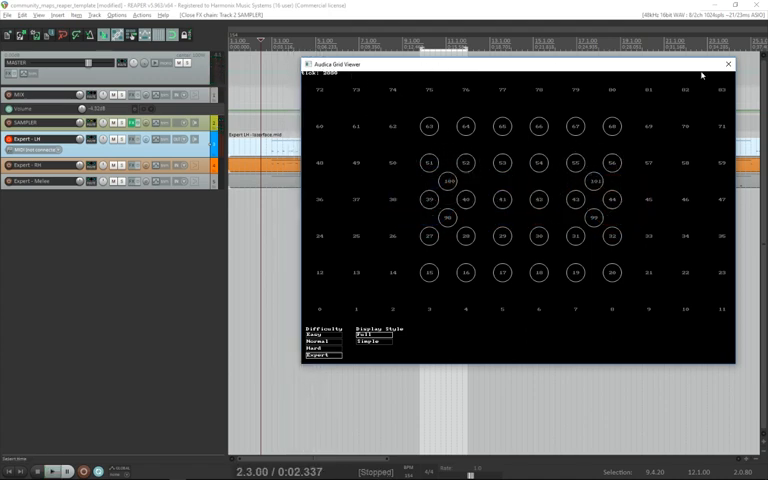
- Close the Grid Viewer and run the reaper_audica_path_builder.lua script
click(724, 63)
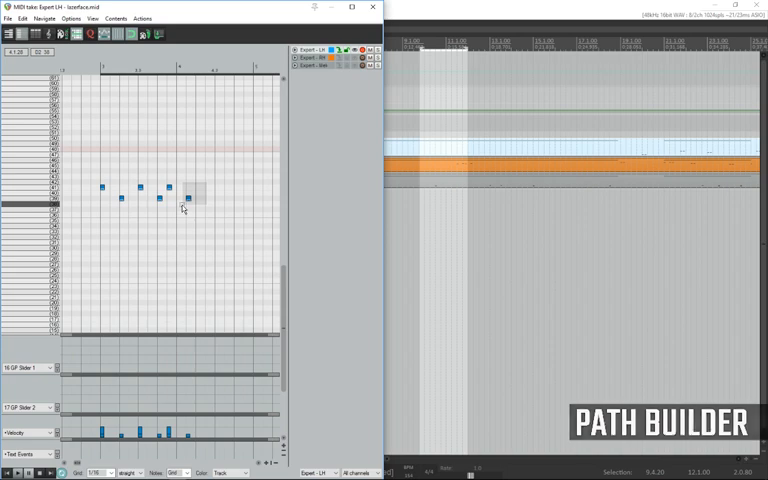
click(143, 17)
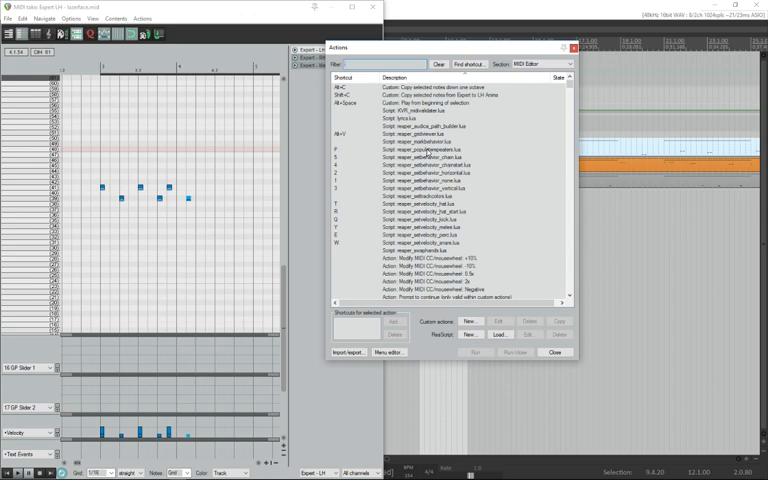
click(445, 126)
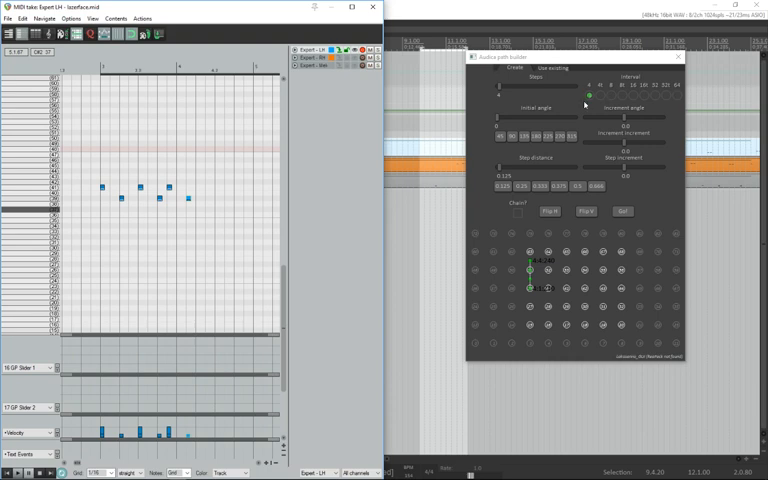
mouse_move(564, 112)
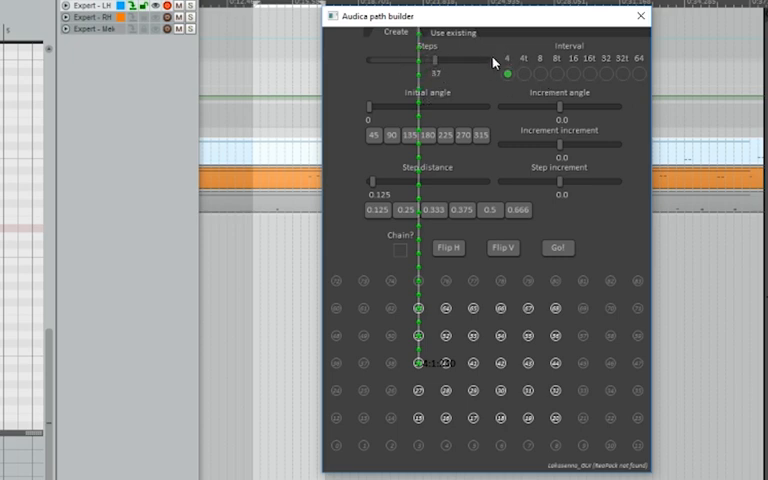
- Set the path builder to a 16th-note interval with 6 steps
click(569, 69)
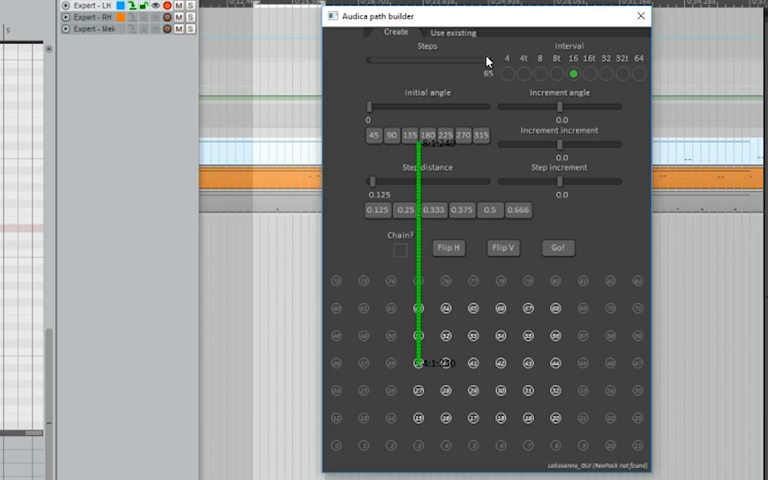
drag(475, 55, 395, 55)
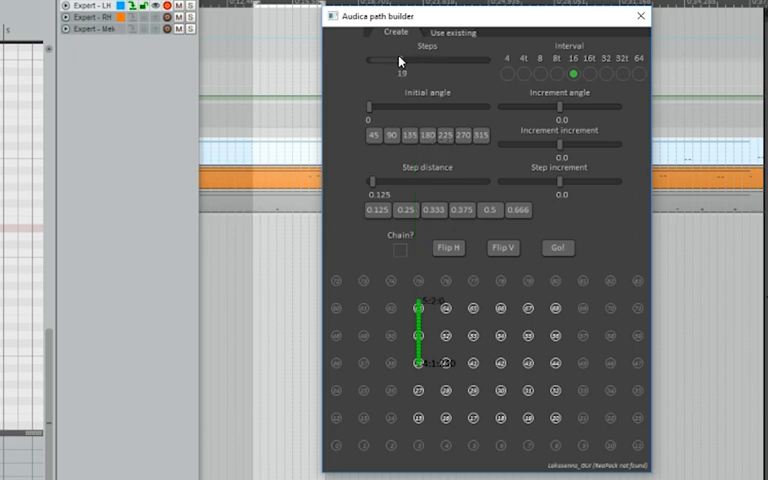
drag(396, 61, 370, 61)
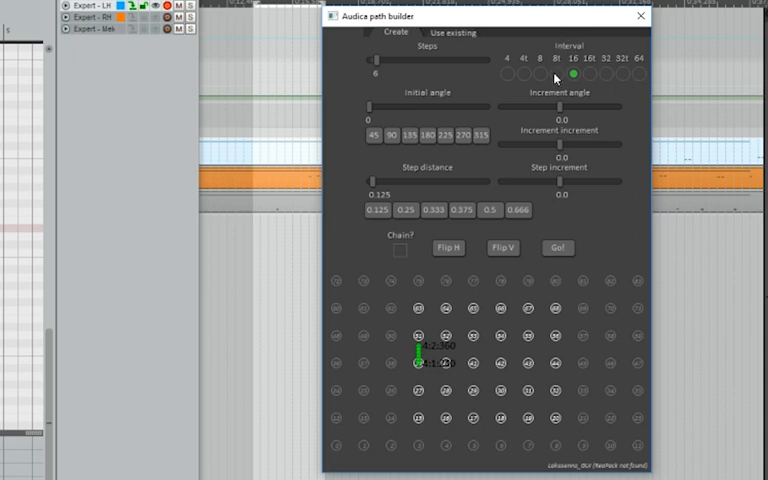
click(509, 73)
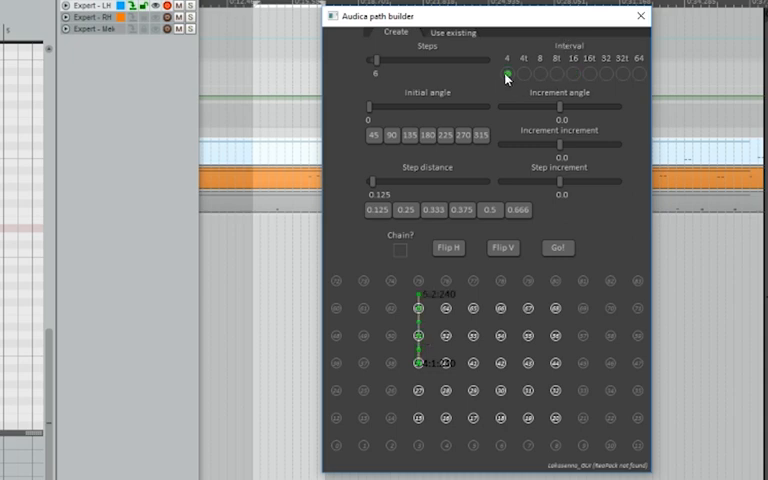
click(504, 71)
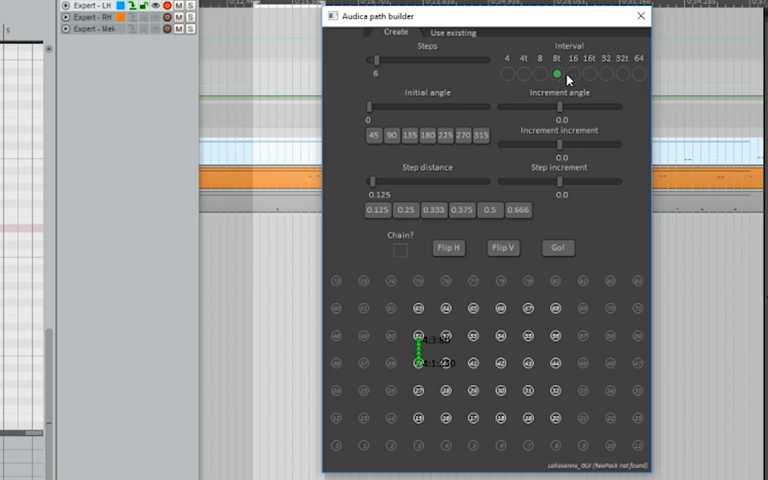
click(575, 73)
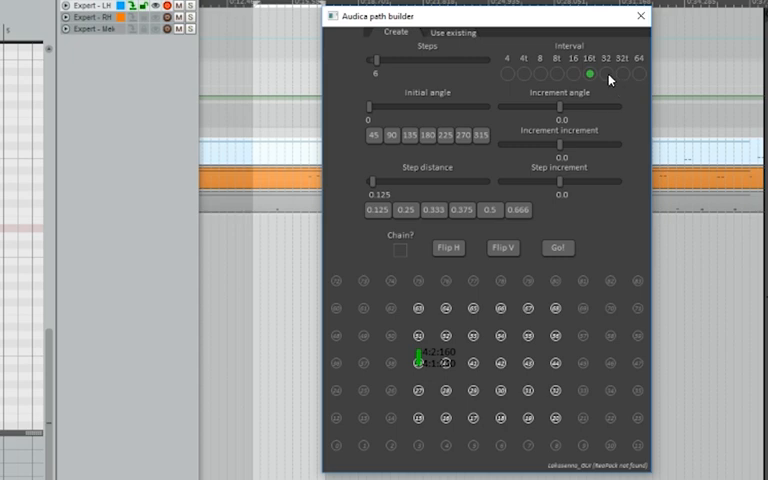
click(610, 72)
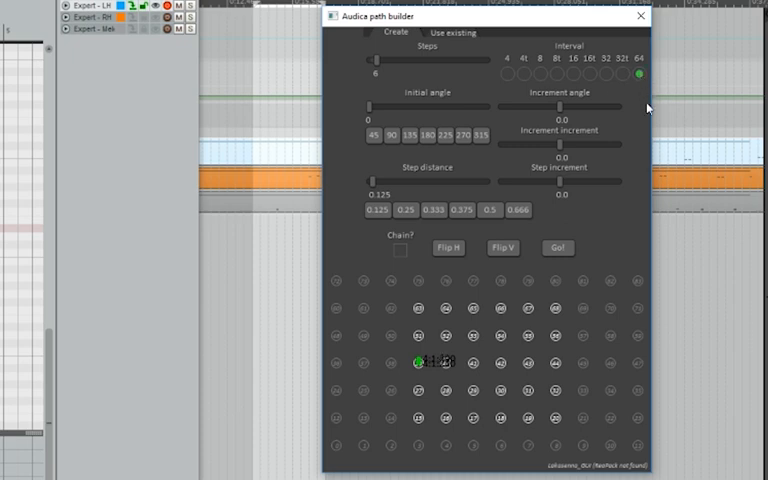
mouse_move(462, 110)
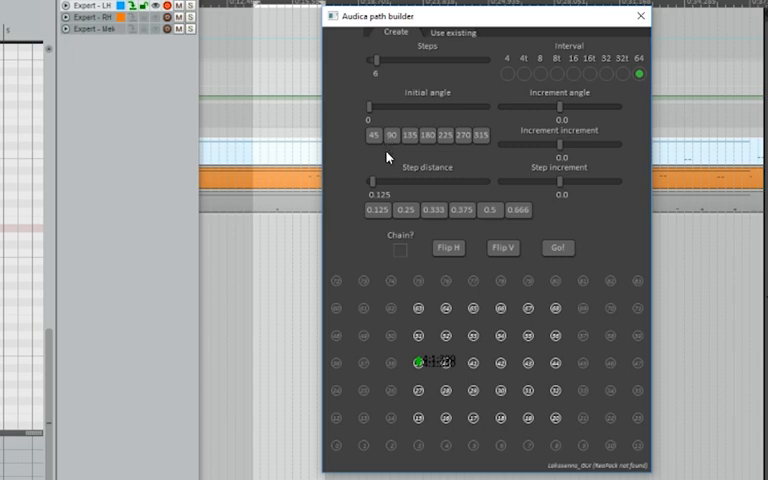
mouse_move(575, 77)
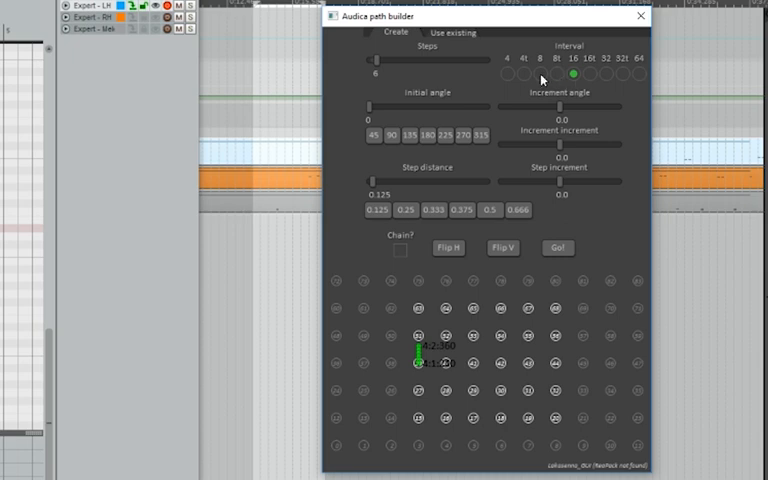
mouse_move(590, 90)
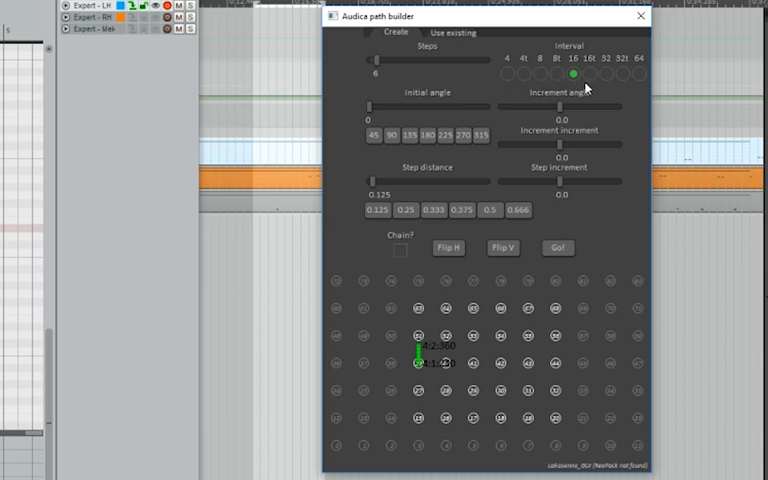
mouse_move(621, 76)
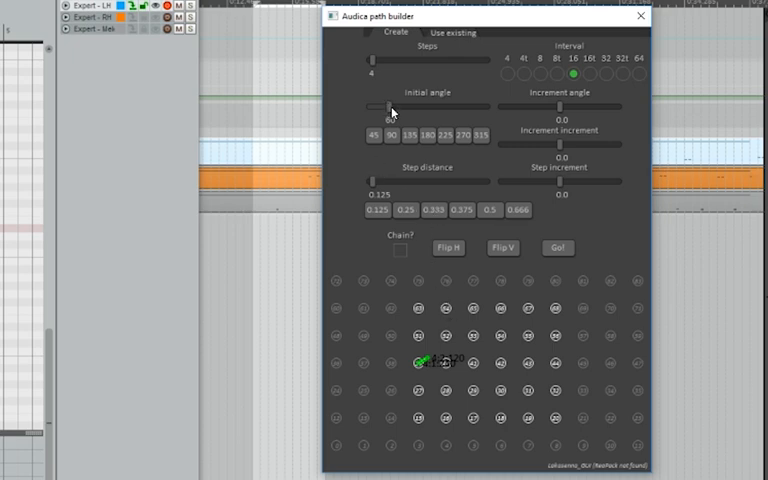
- Set the path builder's initial angle preset to 45 degrees
click(394, 134)
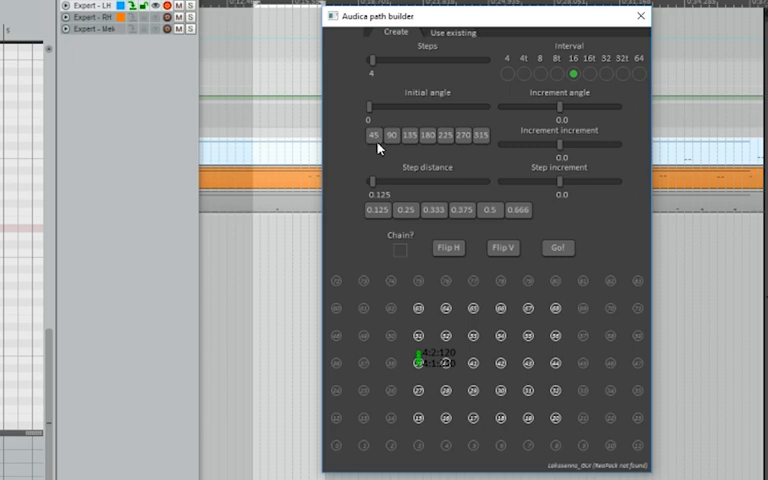
click(372, 134)
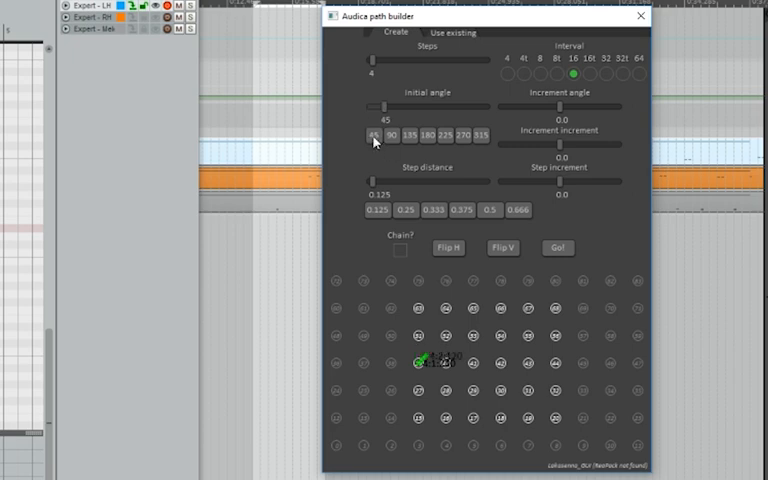
click(393, 134)
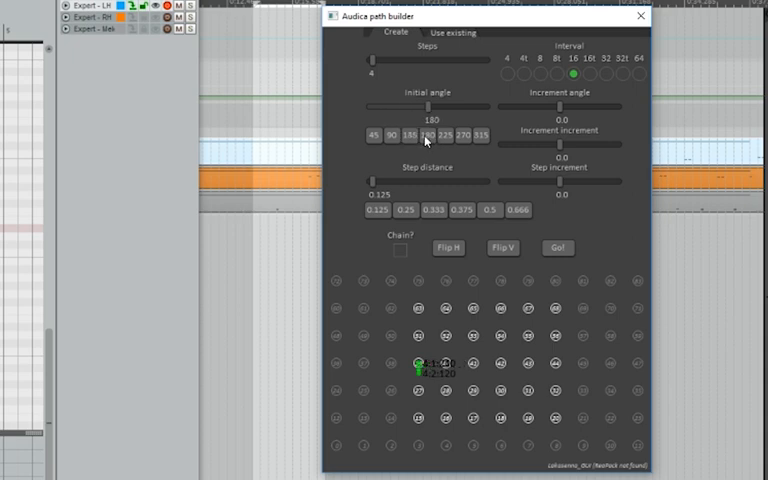
click(371, 134)
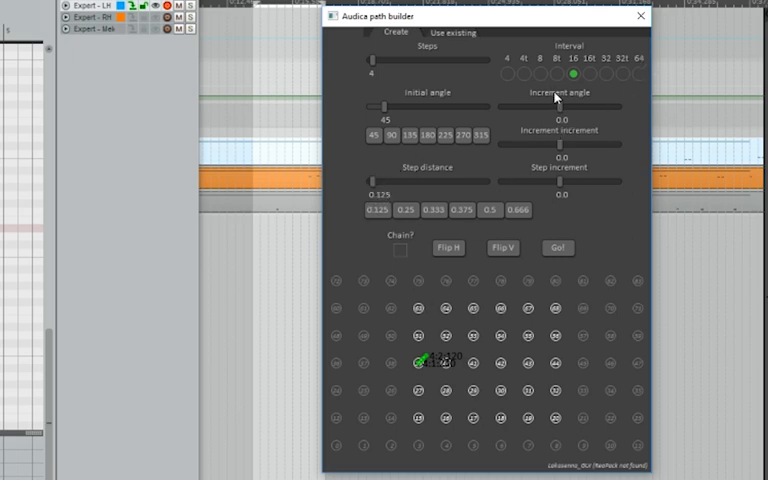
mouse_move(566, 110)
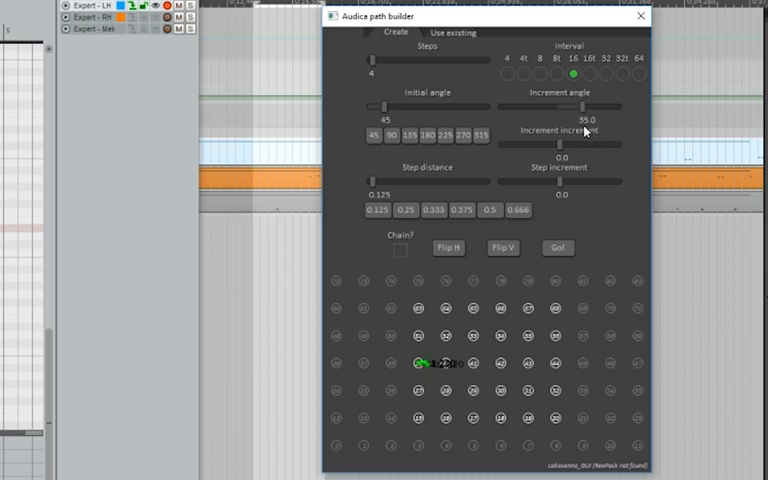
- Set the path's angle increment to 8 degrees and step distance to 0.5
drag(600, 120, 560, 120)
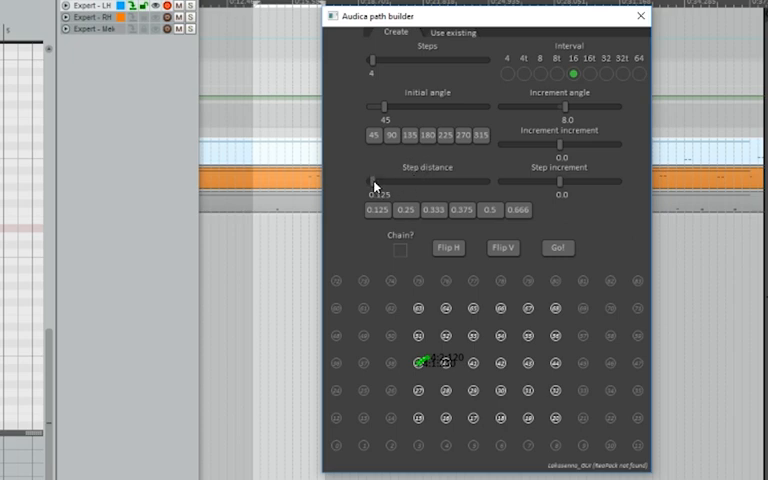
drag(373, 181, 391, 187)
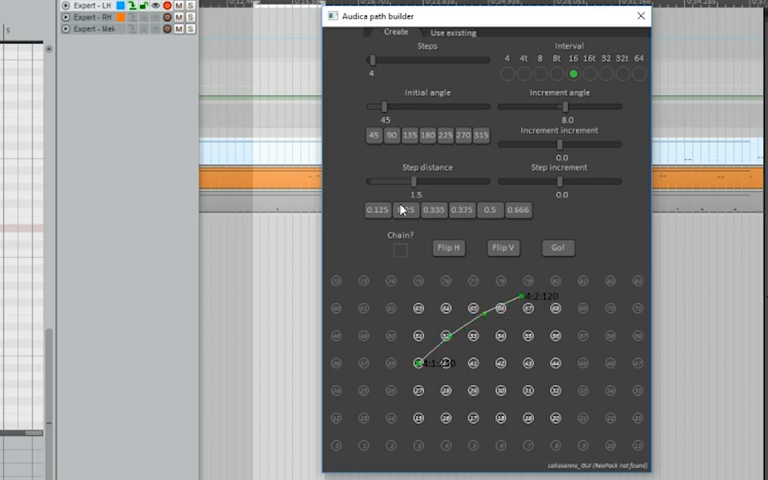
click(400, 210)
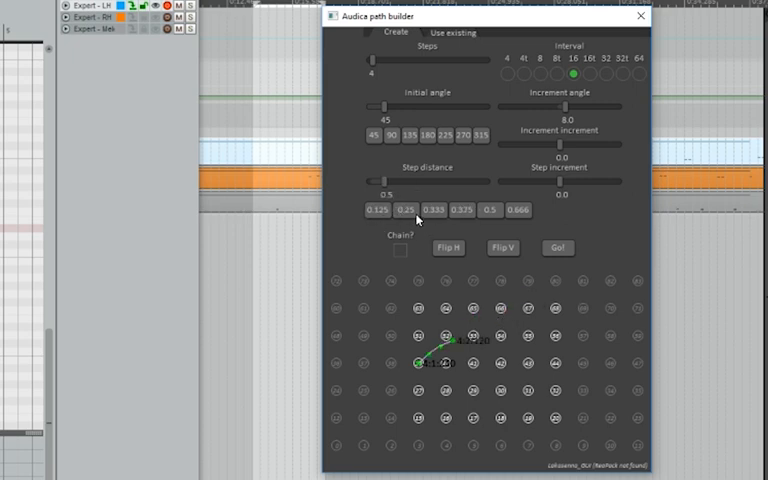
mouse_move(560, 113)
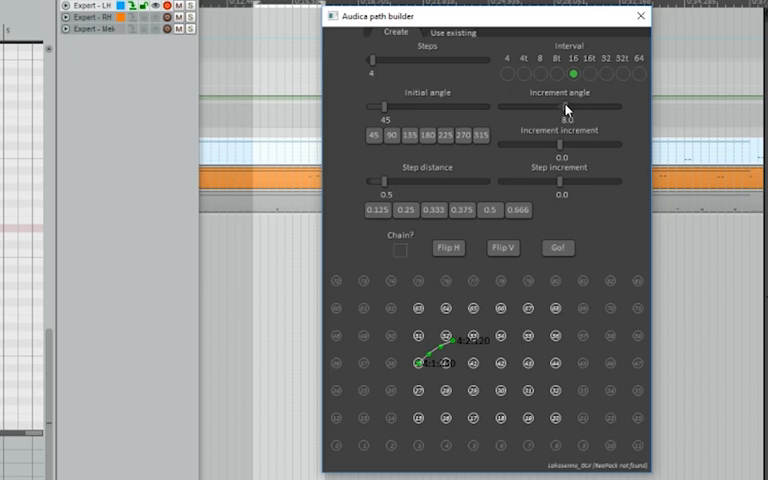
- Sweep the angle increment through 45 and 75 degrees, then settle it at -2
drag(568, 105, 590, 105)
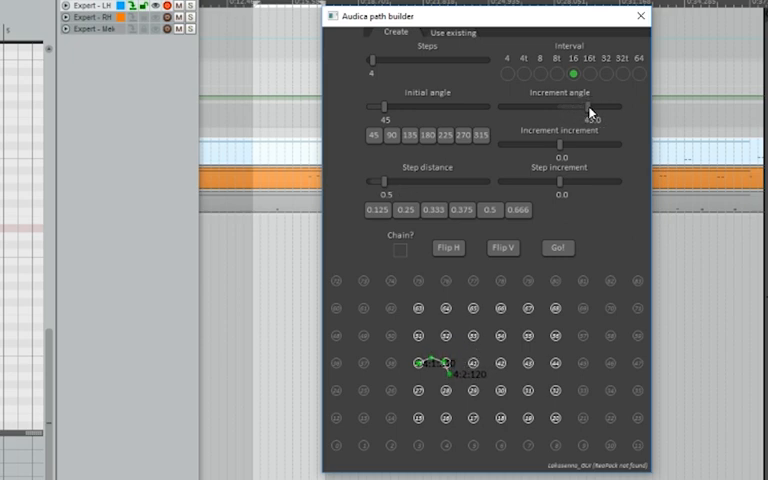
drag(588, 105, 607, 105)
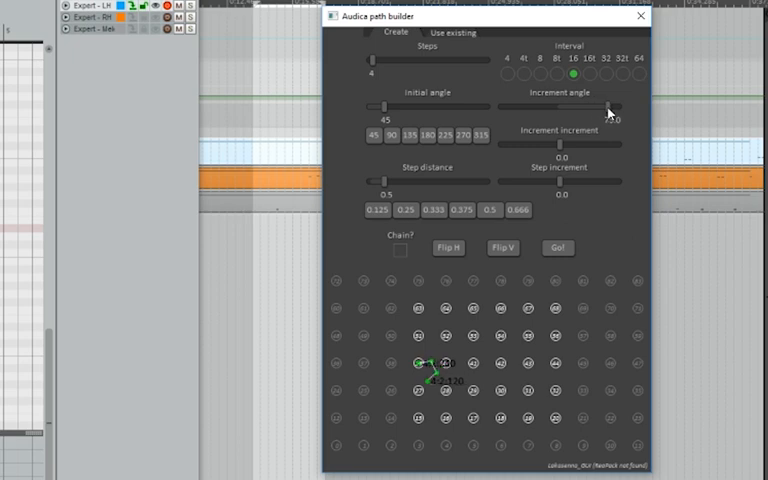
drag(610, 105, 505, 105)
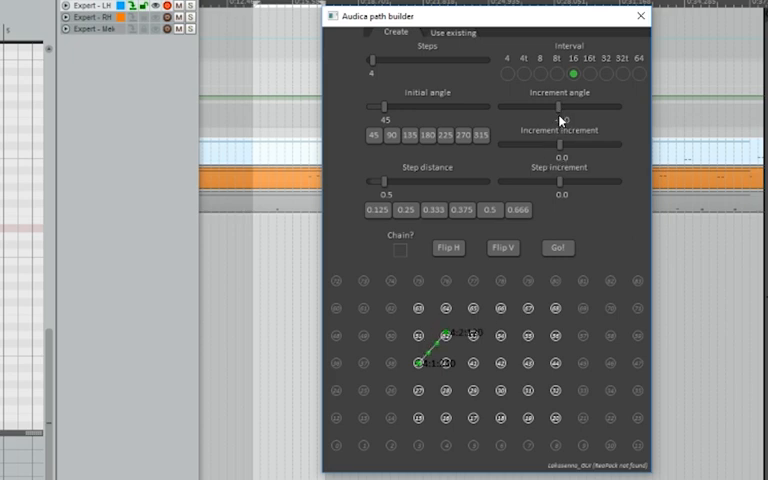
drag(555, 107, 548, 107)
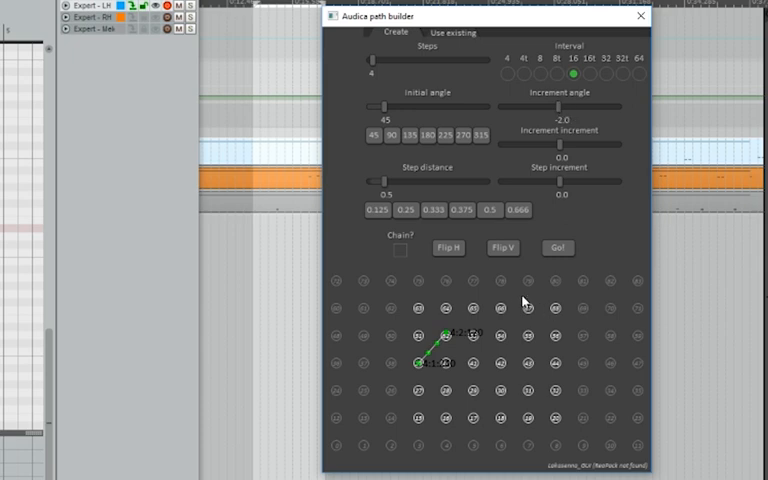
mouse_move(530, 201)
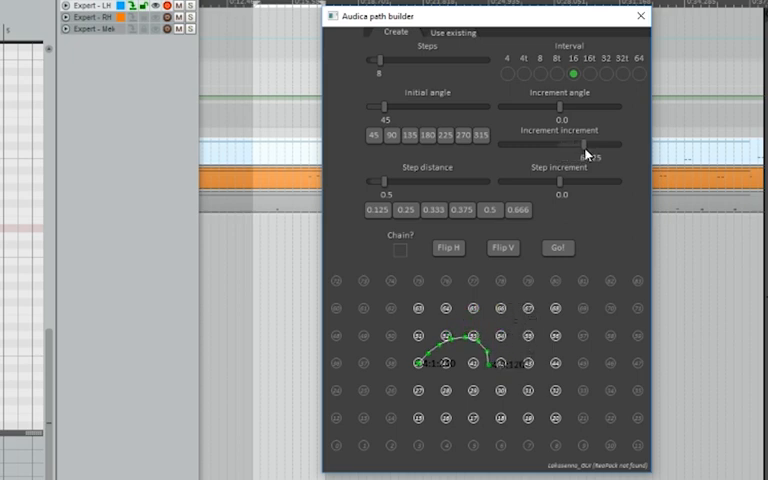
- Test curl directions, then reset increment growth and angle increment to 0 for a straight 8-step path
drag(585, 145, 605, 145)
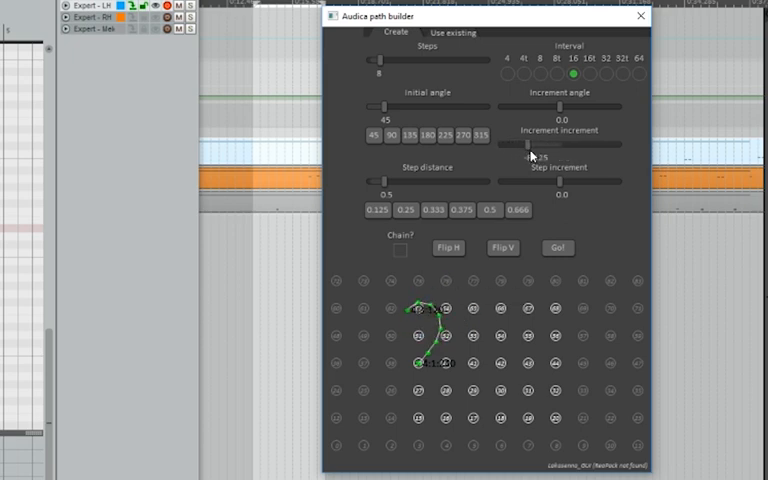
drag(527, 146, 553, 146)
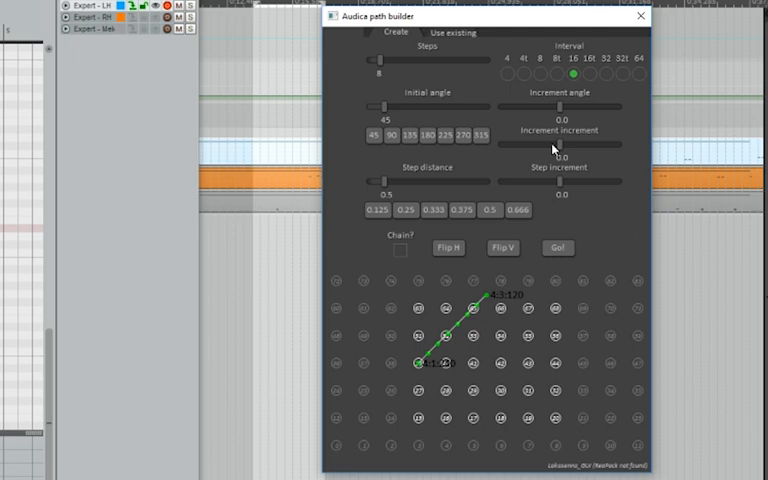
mouse_move(525, 108)
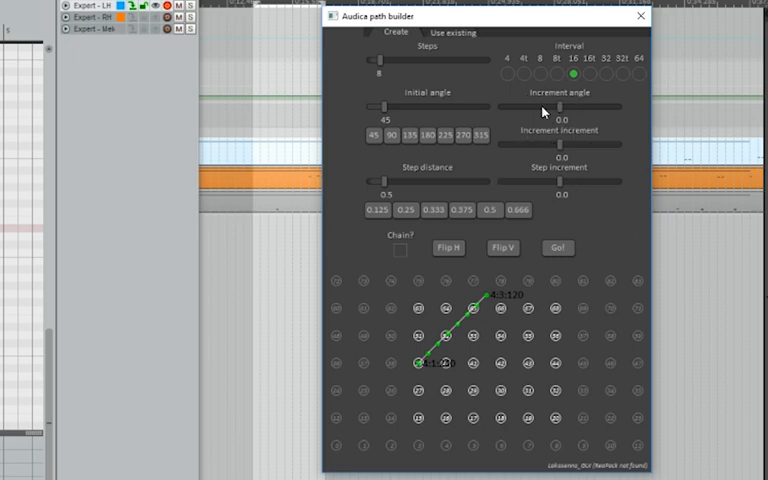
mouse_move(552, 103)
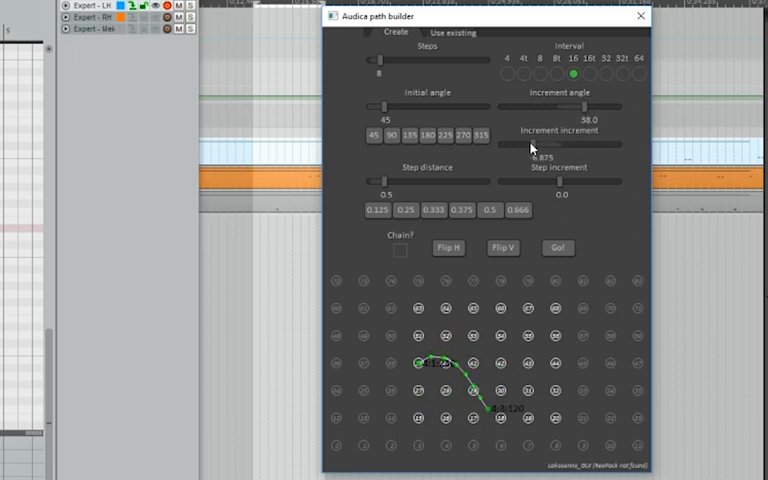
drag(530, 145, 510, 145)
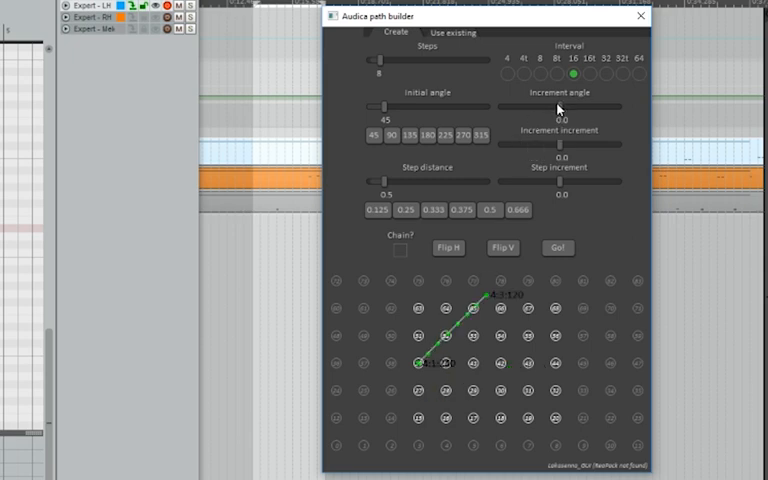
mouse_move(560, 197)
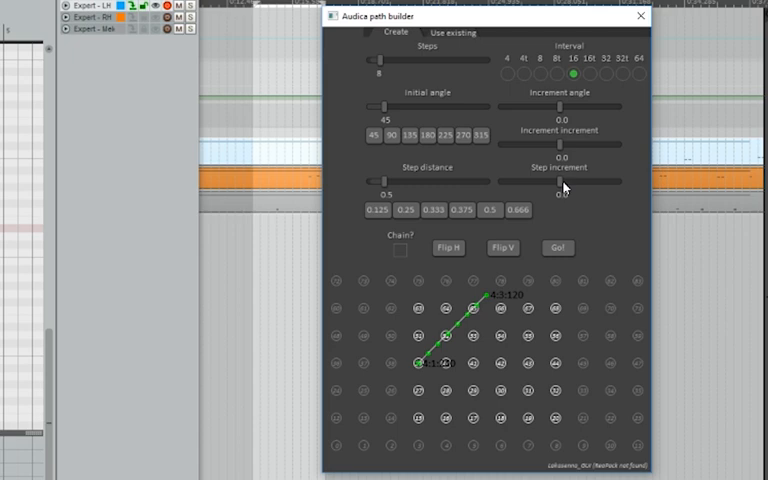
mouse_move(567, 110)
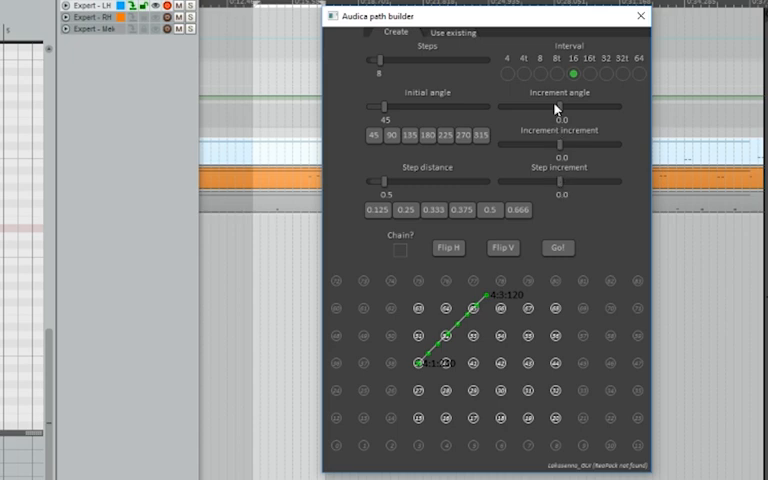
mouse_move(562, 152)
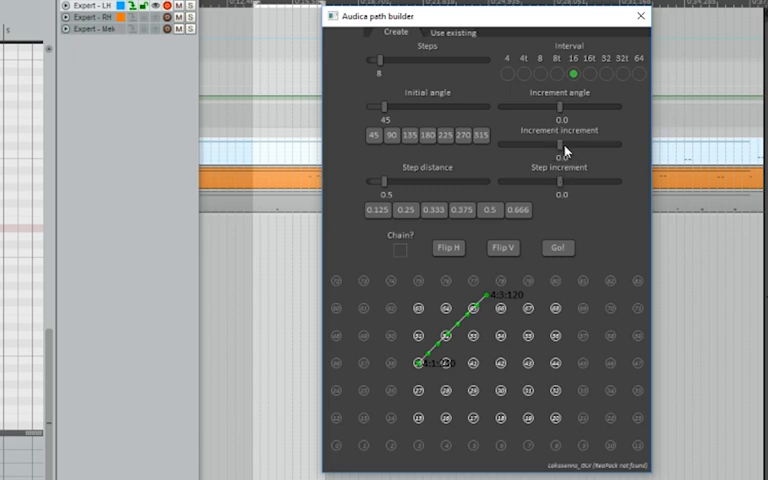
drag(560, 151, 597, 157)
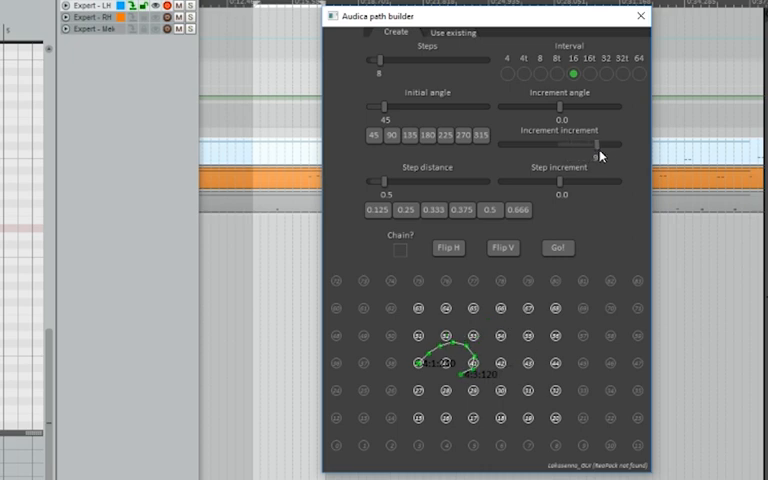
drag(597, 151, 562, 151)
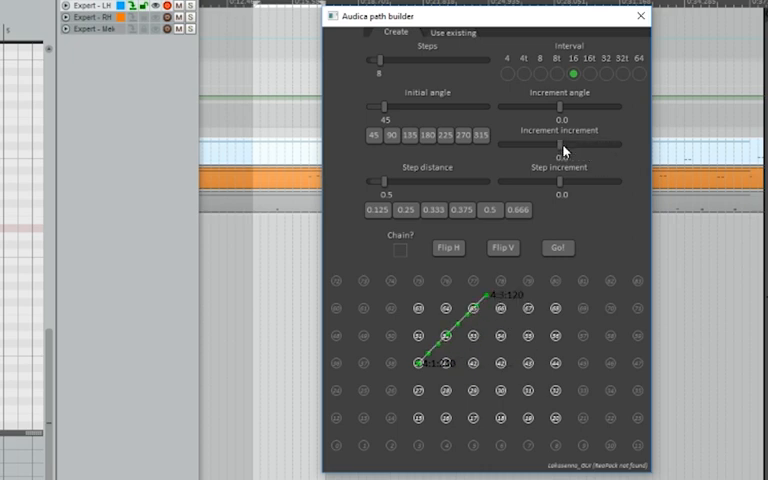
mouse_move(571, 189)
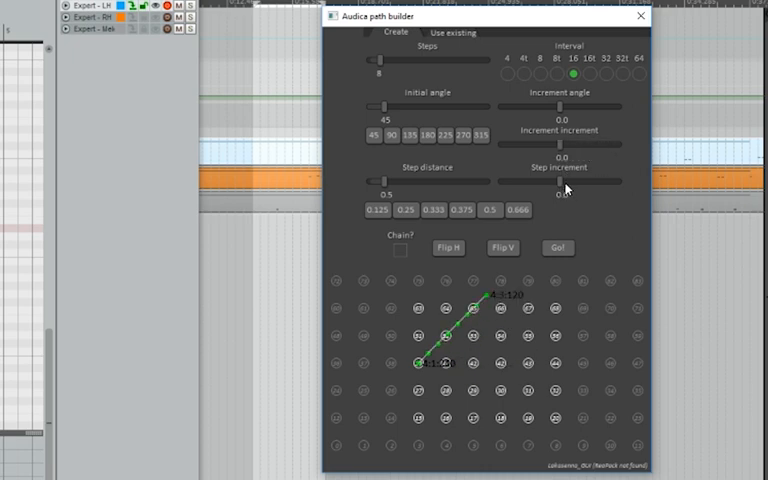
drag(565, 181, 597, 181)
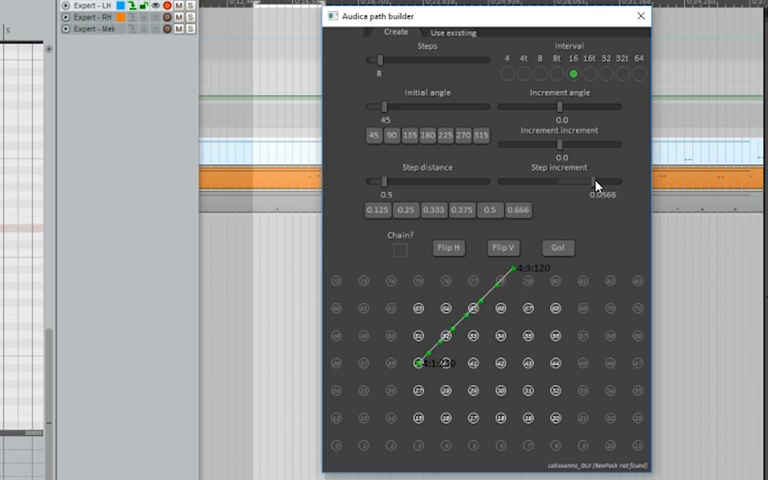
drag(598, 182, 620, 182)
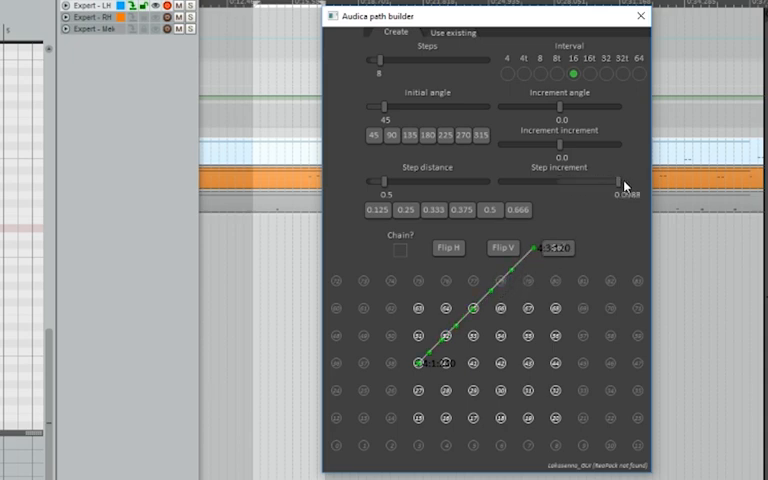
drag(615, 181, 560, 181)
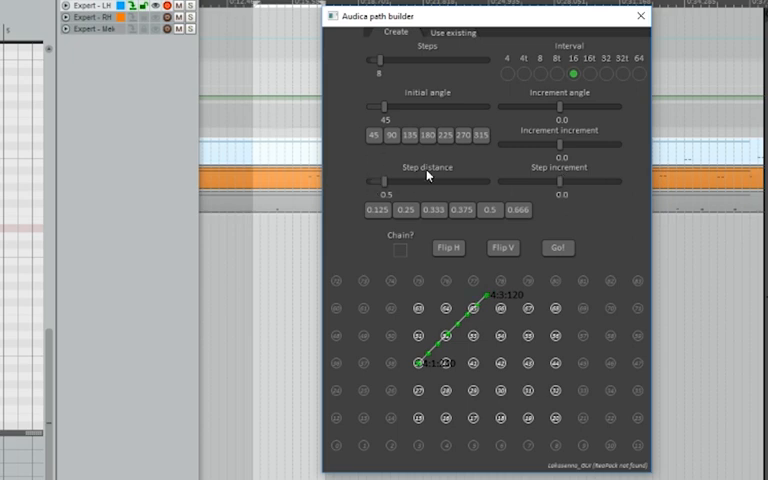
mouse_move(541, 196)
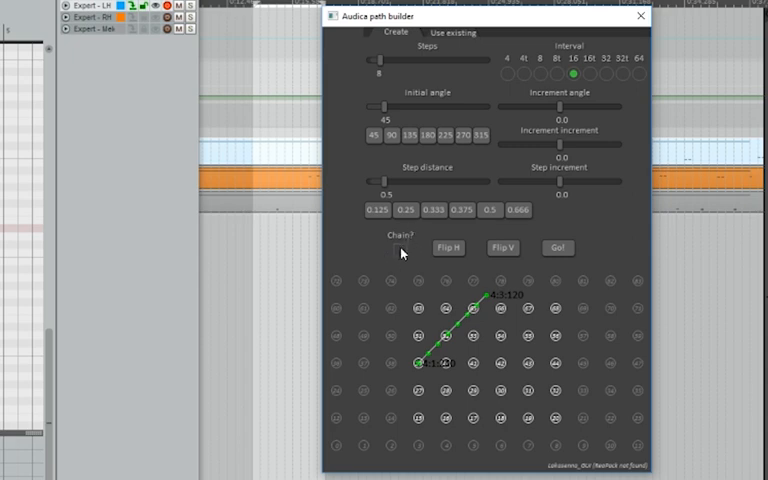
click(397, 248)
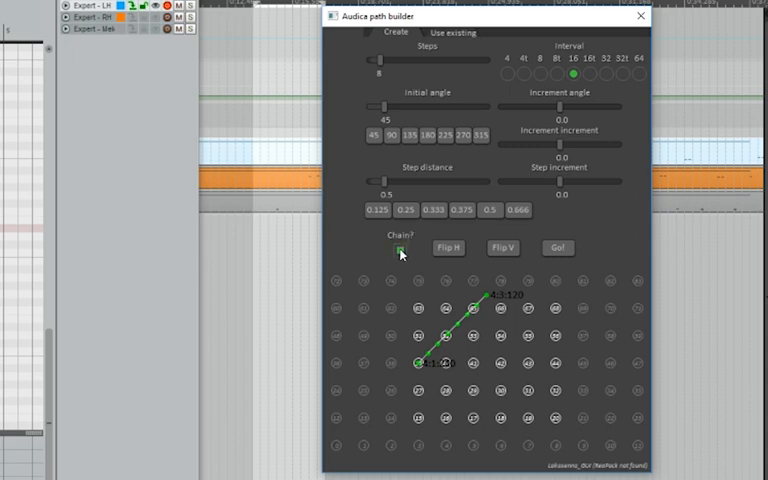
click(399, 248)
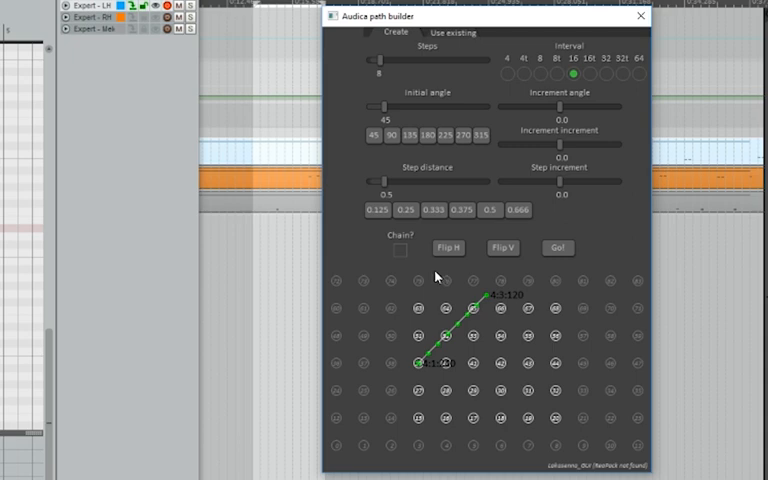
mouse_move(443, 306)
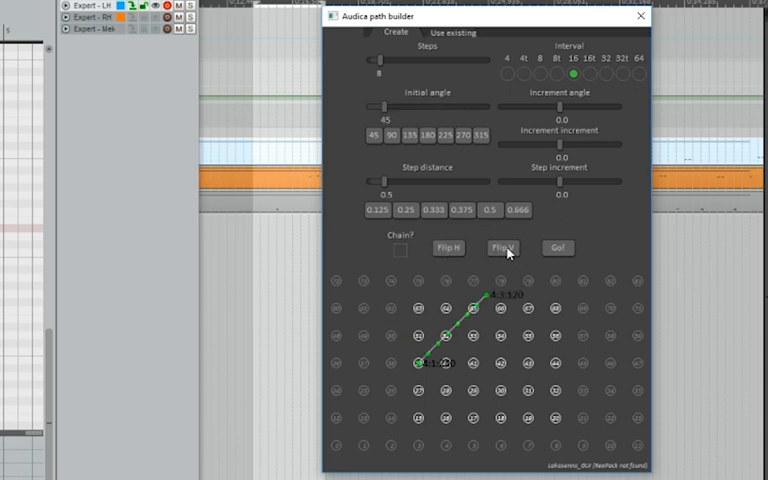
click(505, 248)
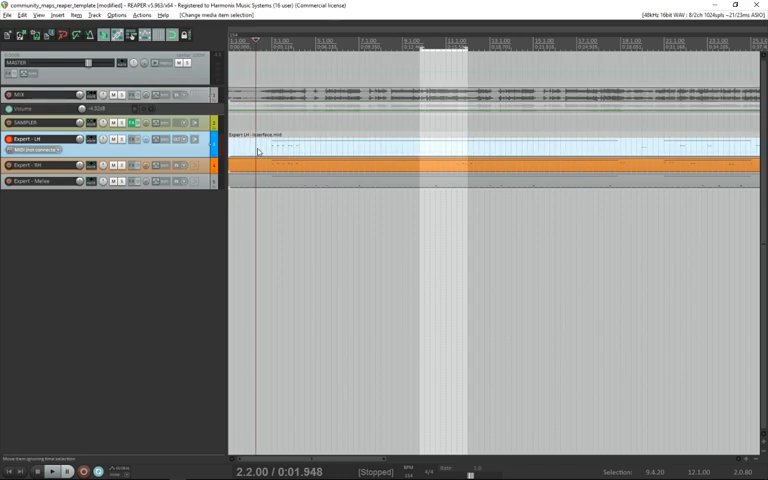
- Open the Expert LH lazerface MIDI item in the MIDI editor
double_click(258, 148)
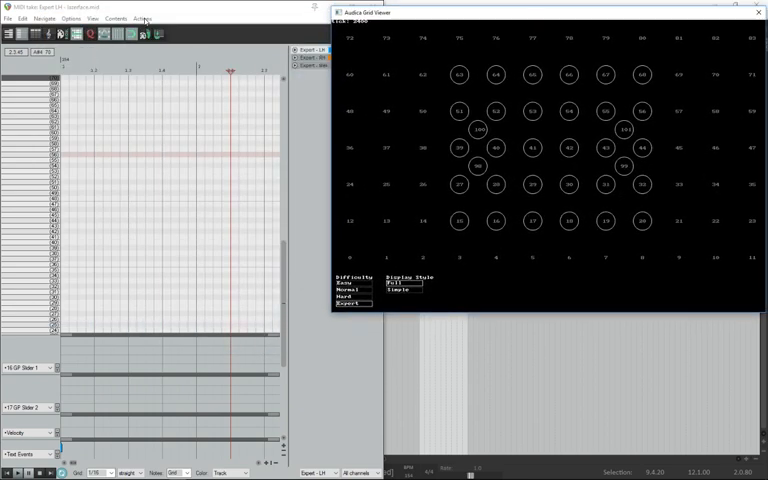
- Launch the Audica path builder script from the MIDI editor's Actions menu
click(144, 14)
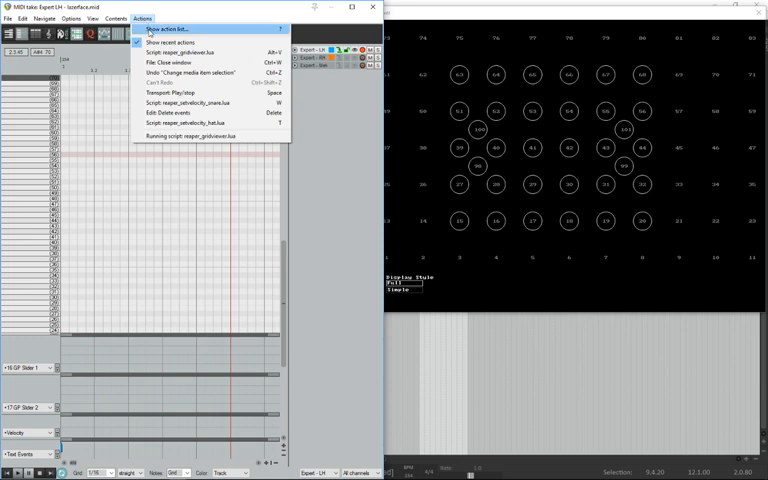
click(168, 29)
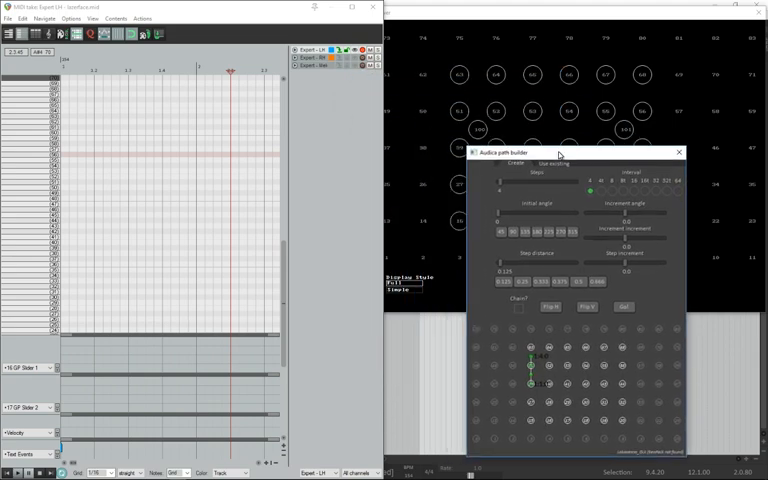
click(680, 152)
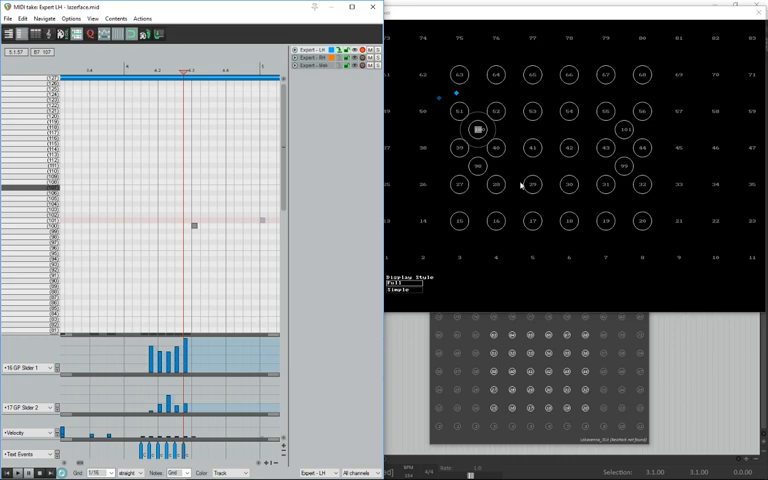
mouse_move(623, 181)
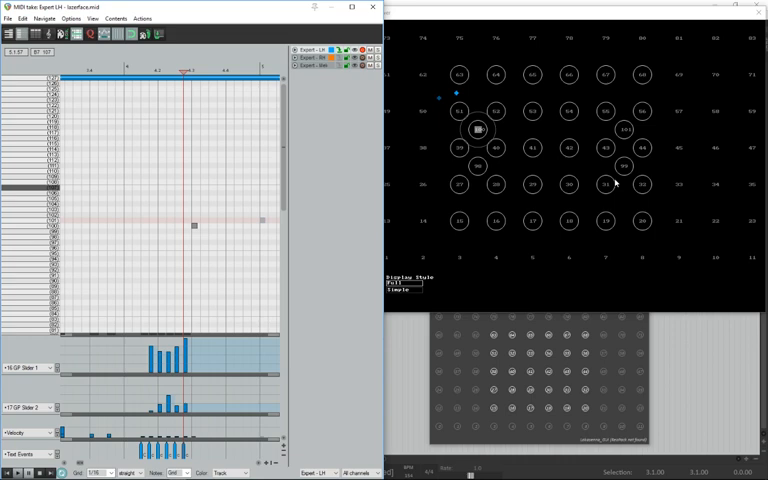
mouse_move(620, 167)
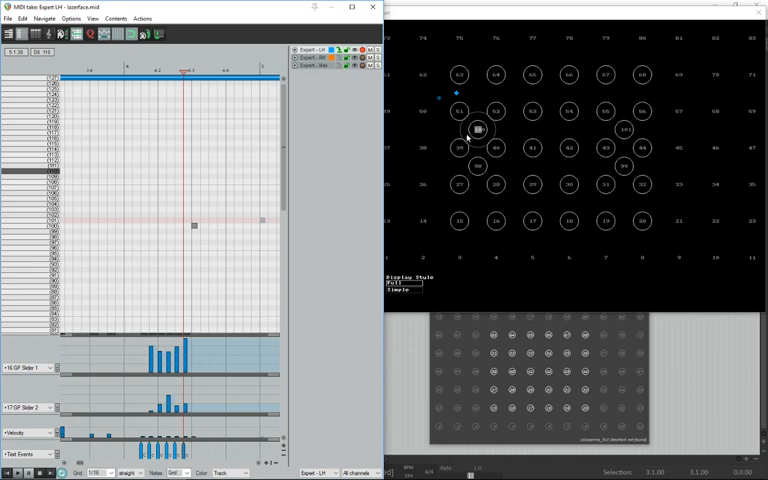
mouse_move(647, 97)
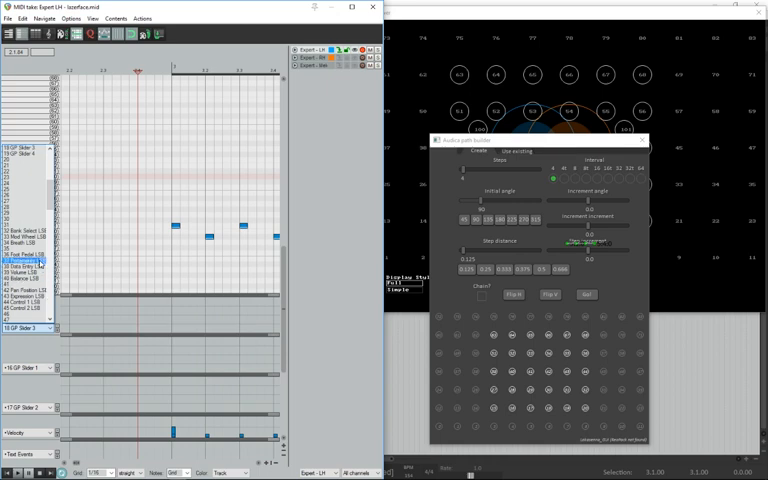
scroll(down, 3)
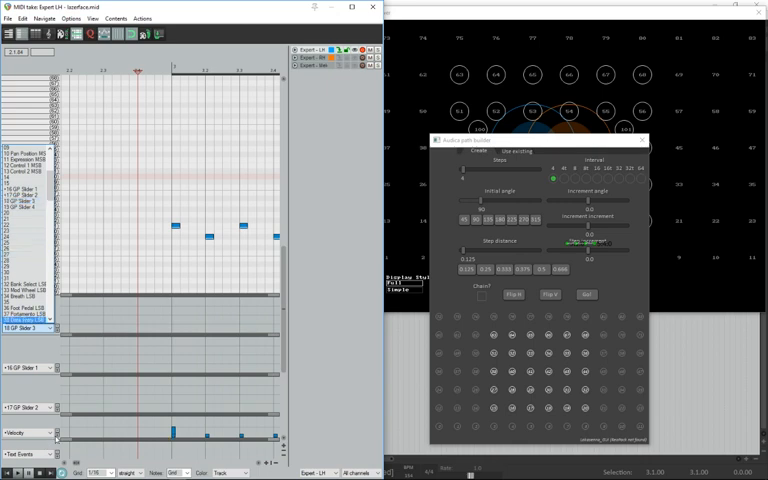
mouse_move(33, 350)
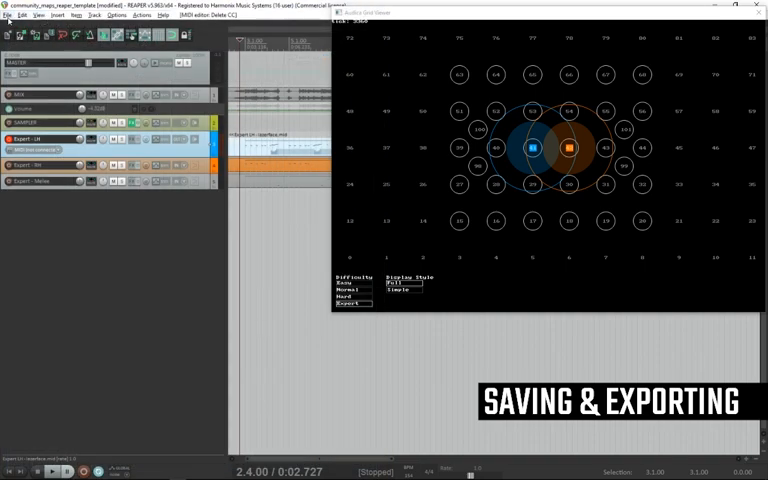
- Start the project MIDI export to lazerface_test.mid in the maps folder
click(9, 15)
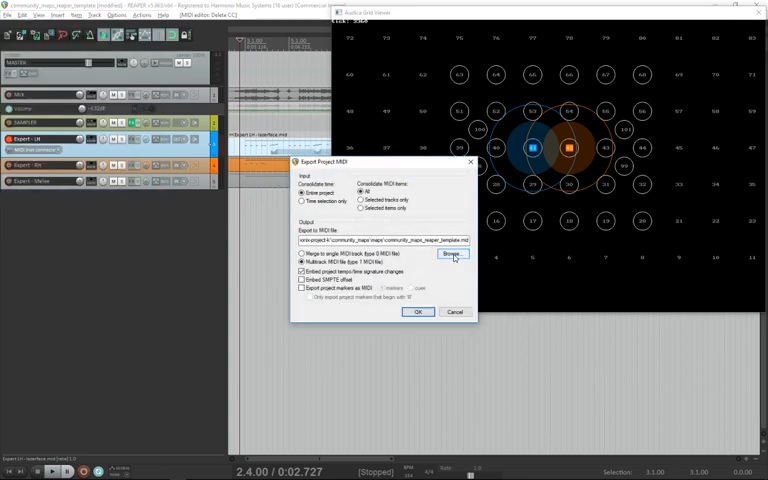
click(450, 258)
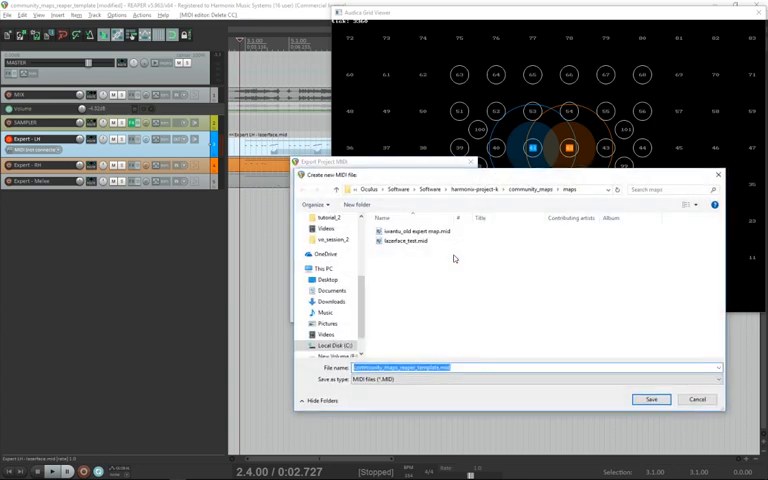
click(411, 242)
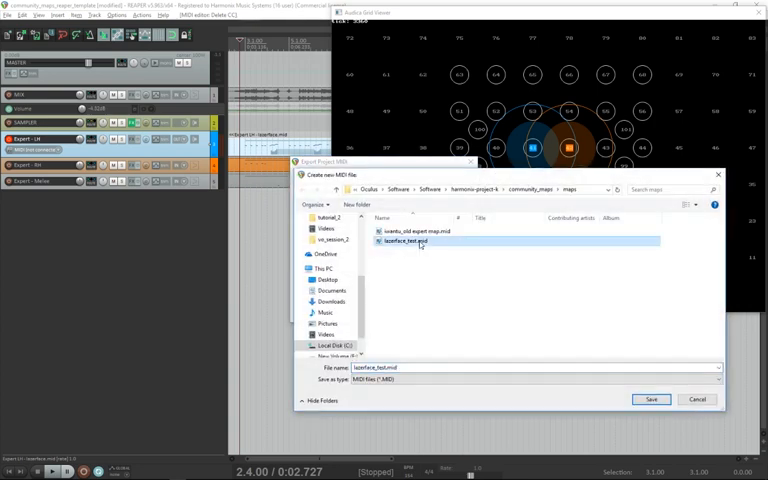